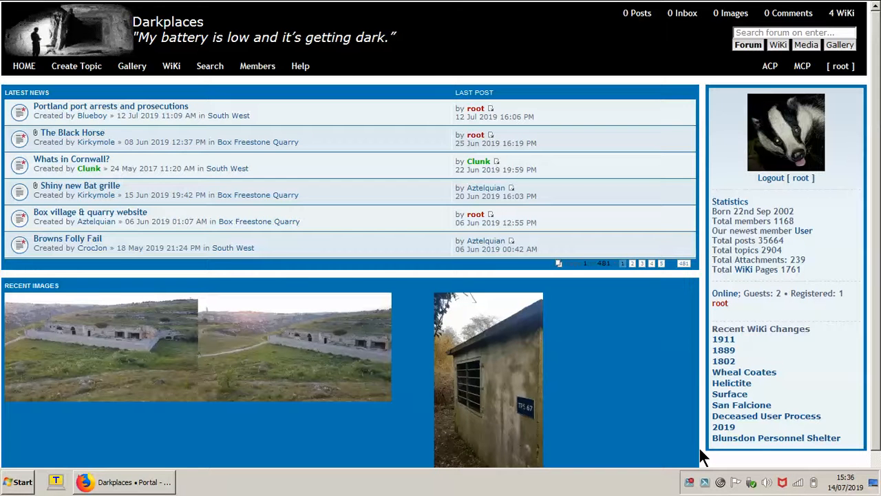
Open the gallery's Random images page from the Gallery menu
{"action": "left_click", "coordinate": [131, 66]}
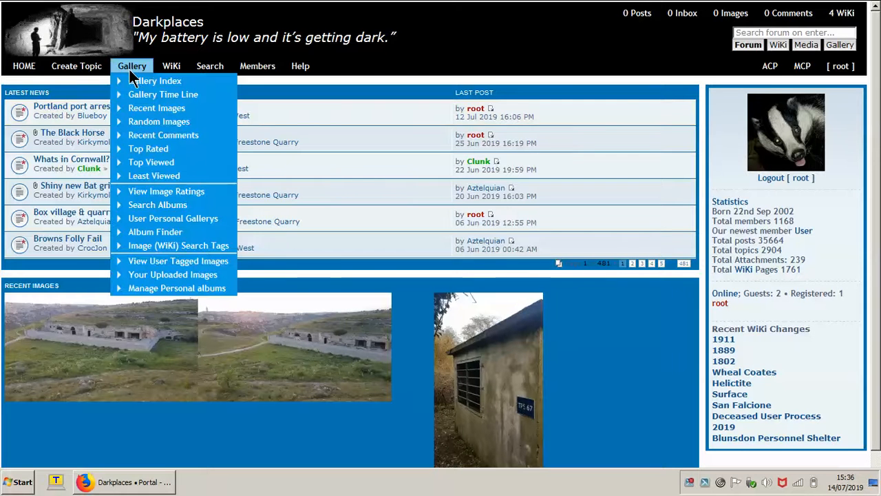
{"action": "mouse_move", "coordinate": [158, 121]}
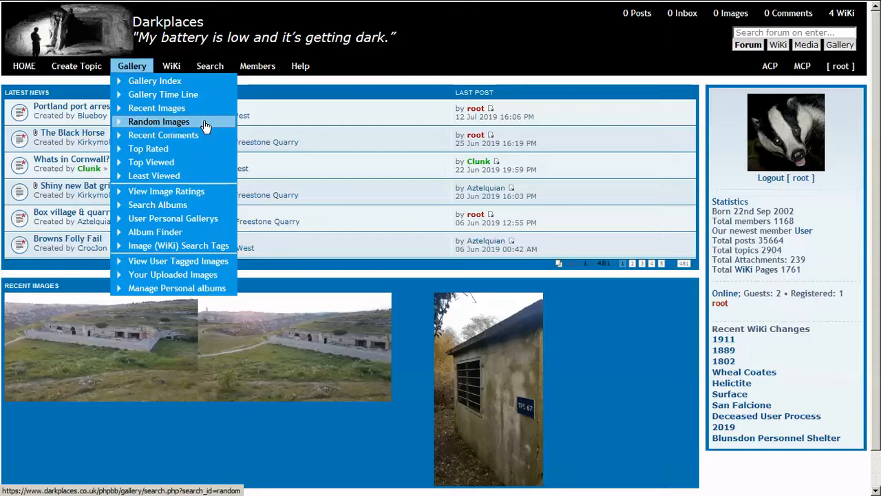
{"action": "left_click", "coordinate": [159, 121]}
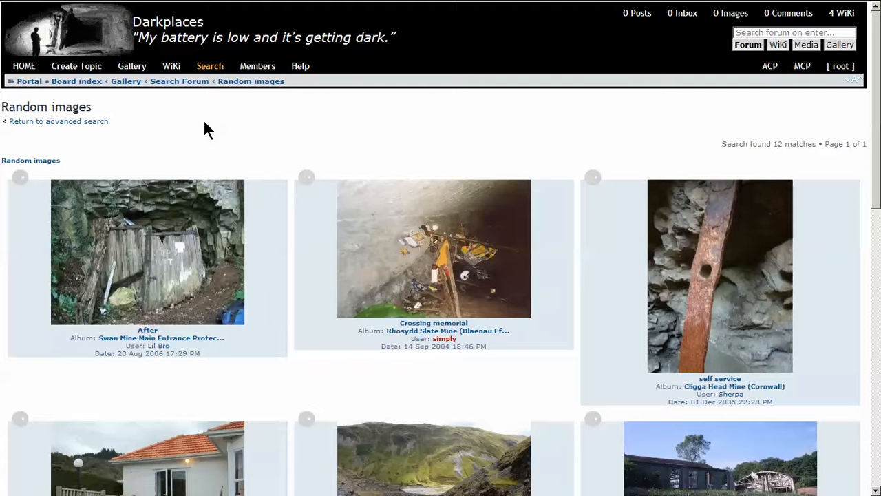
{"action": "mouse_move", "coordinate": [216, 164]}
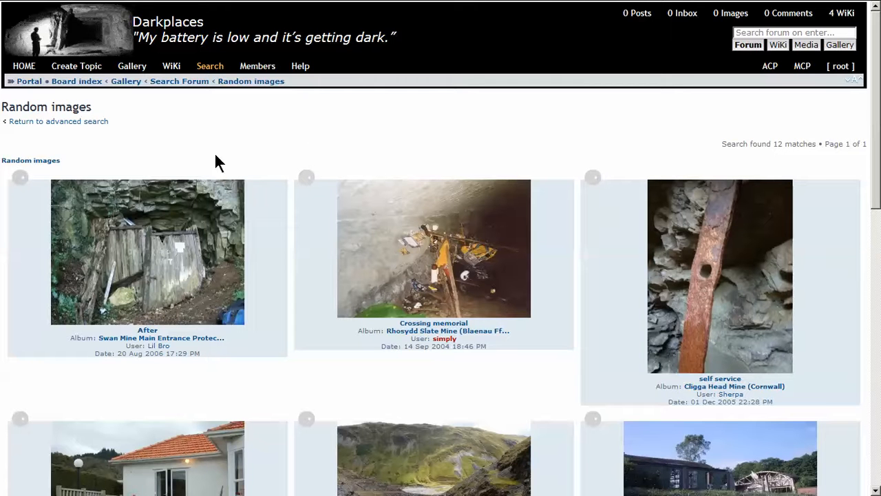
{"action": "mouse_move", "coordinate": [150, 252]}
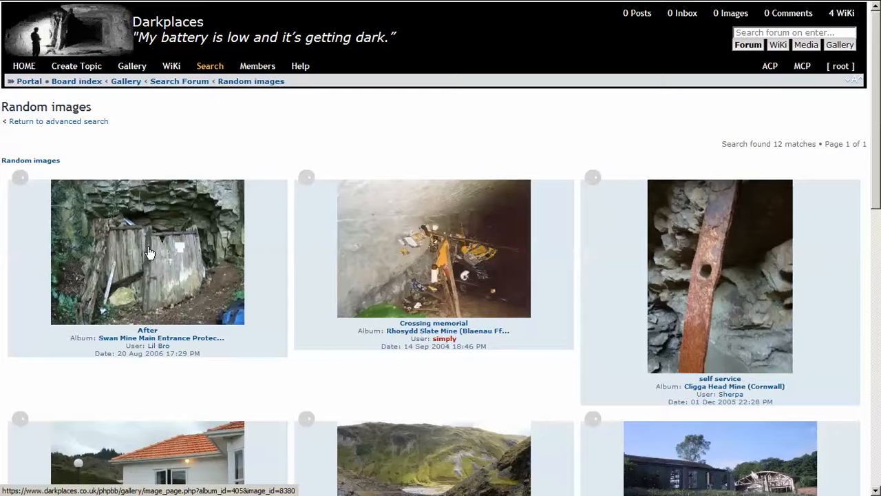
Open the 'After' wooden mine door photo and scroll to its Image Detail section
{"action": "left_click", "coordinate": [147, 251]}
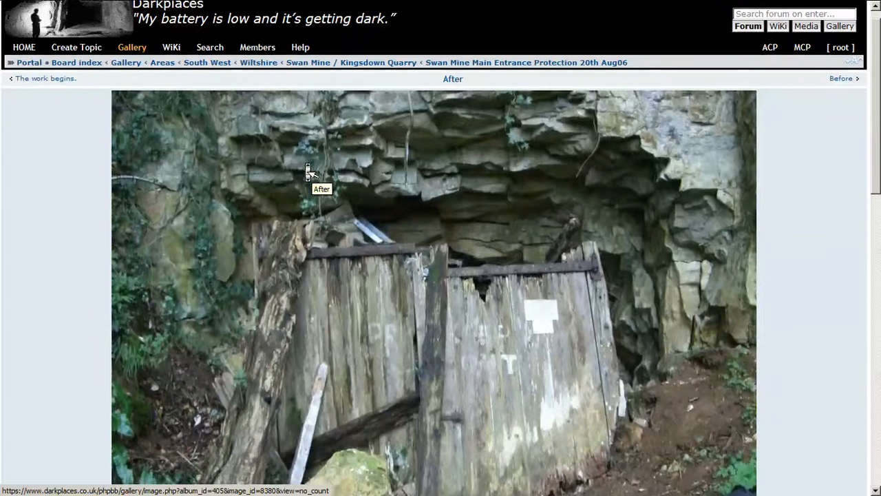
{"action": "scroll", "scroll_direction": "down", "scroll_amount": 3}
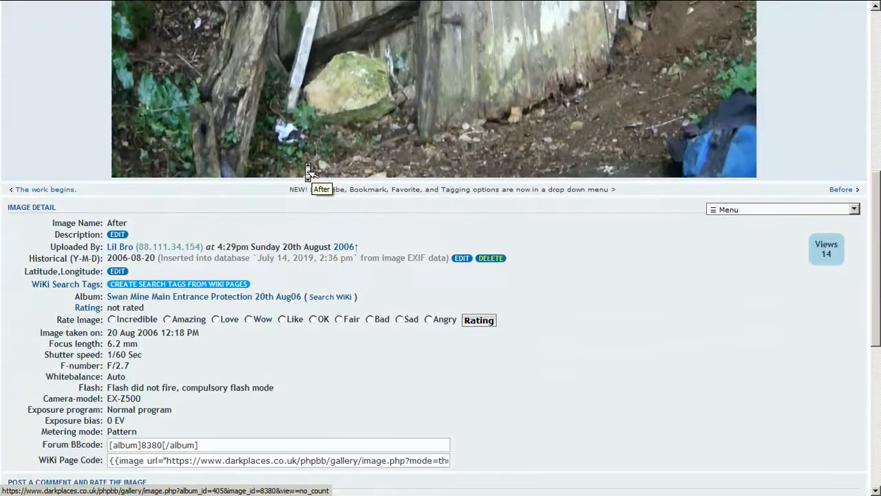
{"action": "scroll", "scroll_direction": "down", "scroll_amount": 3}
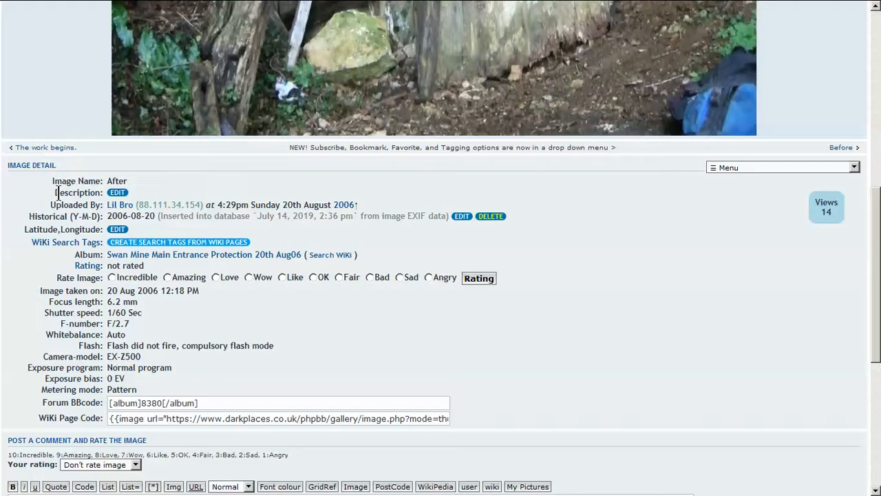
{"action": "mouse_move", "coordinate": [67, 241]}
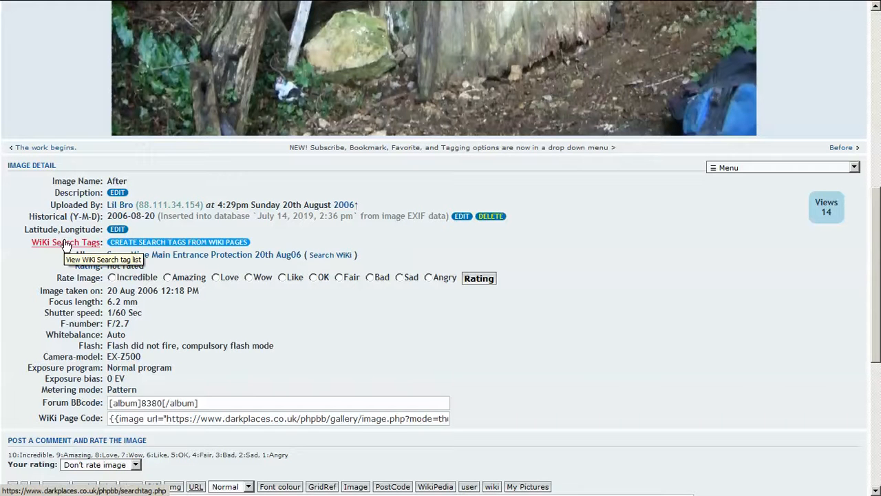
{"action": "mouse_move", "coordinate": [90, 244]}
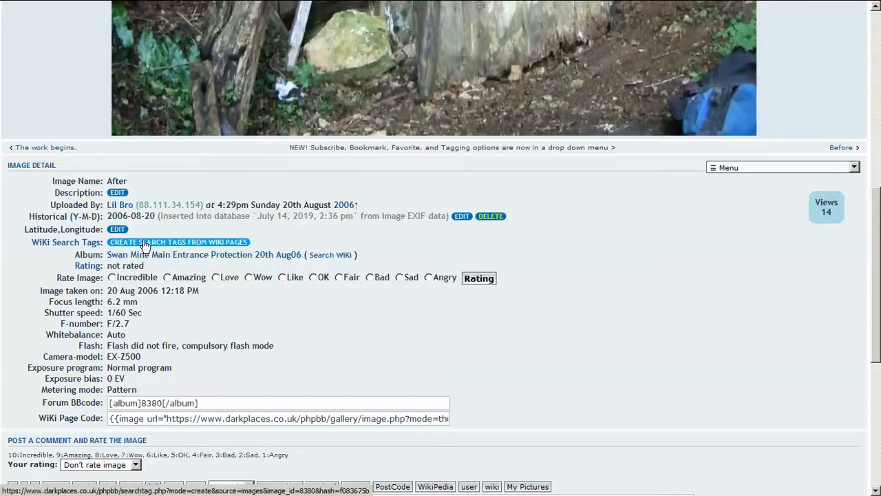
Generate suggested wiki search tags for the 'After' photo and review the suggestions
{"action": "left_click", "coordinate": [178, 242]}
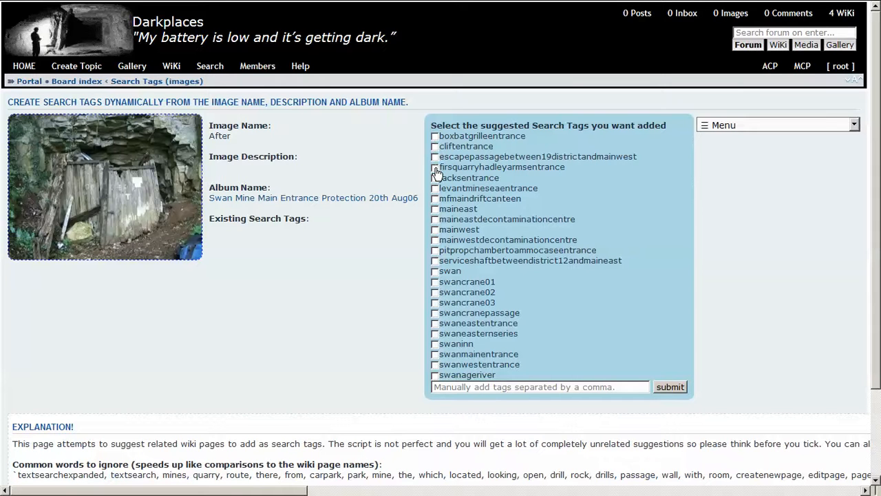
{"action": "mouse_move", "coordinate": [437, 368]}
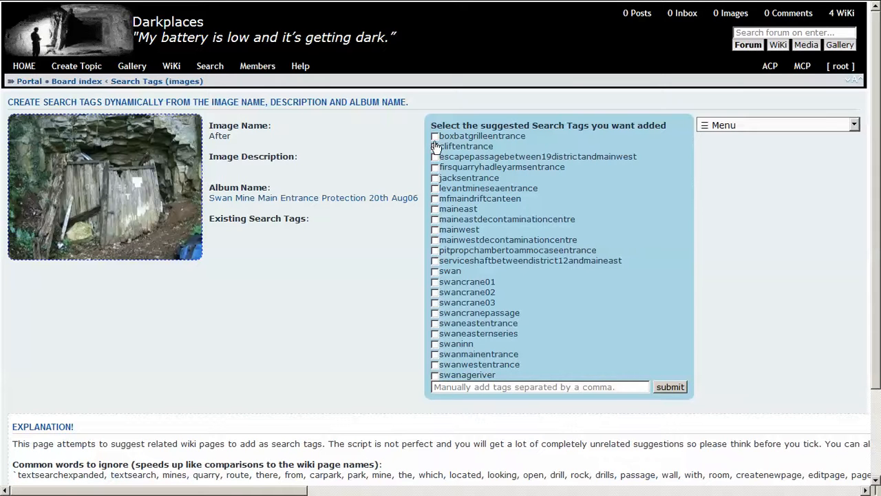
{"action": "mouse_move", "coordinate": [439, 363]}
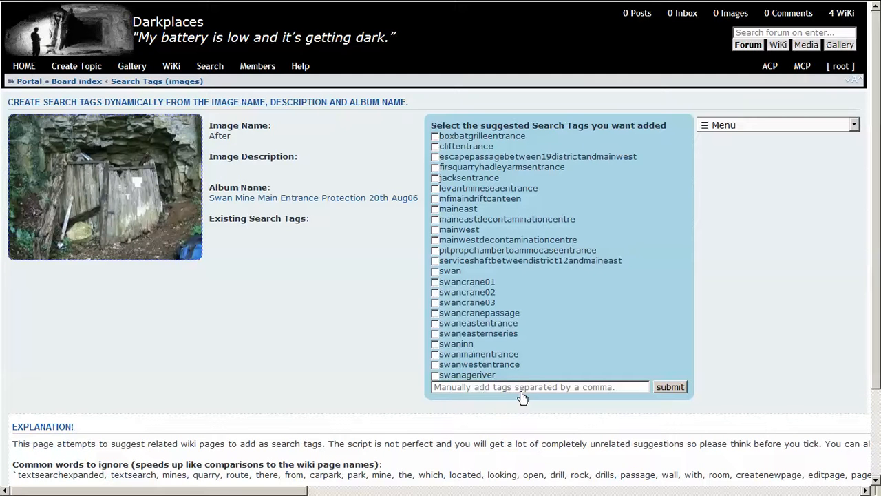
{"action": "mouse_move", "coordinate": [289, 320]}
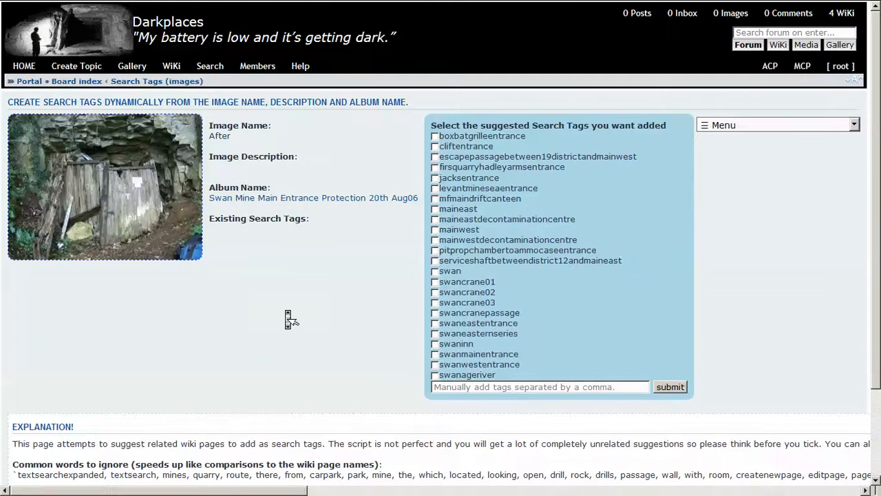
{"action": "scroll", "scroll_direction": "down", "scroll_amount": 3}
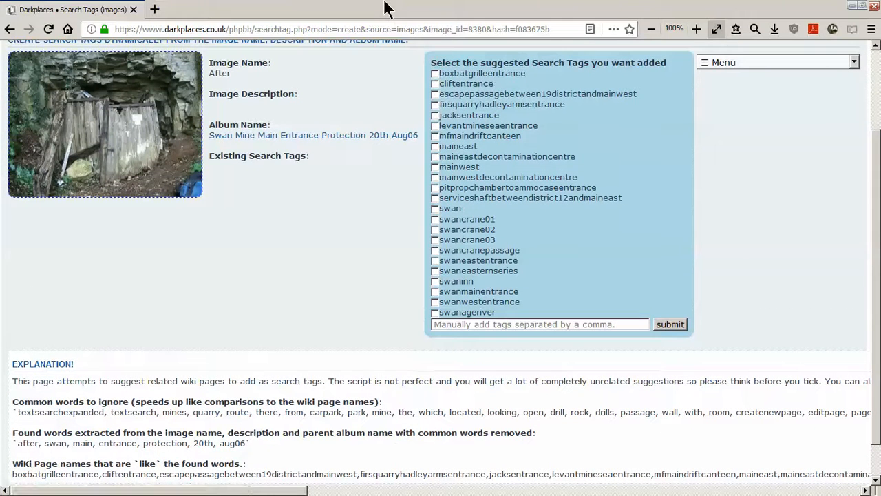
{"action": "scroll", "scroll_direction": "down", "scroll_amount": 3}
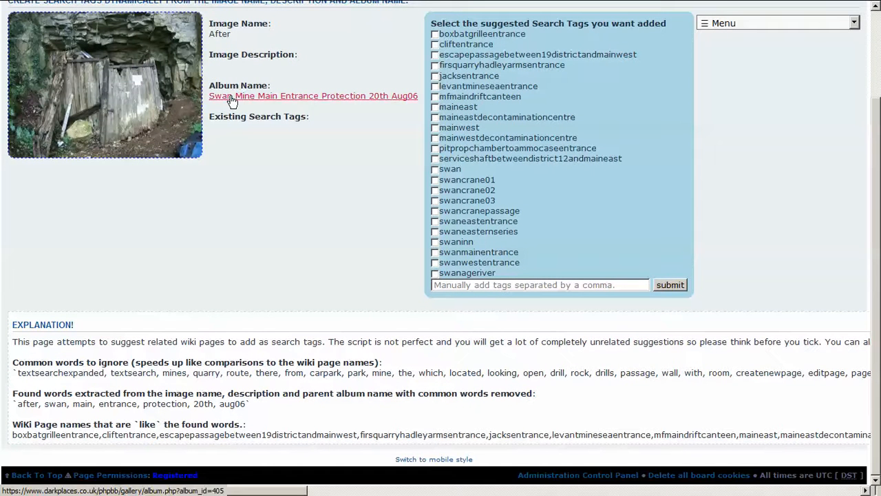
{"action": "mouse_move", "coordinate": [70, 364]}
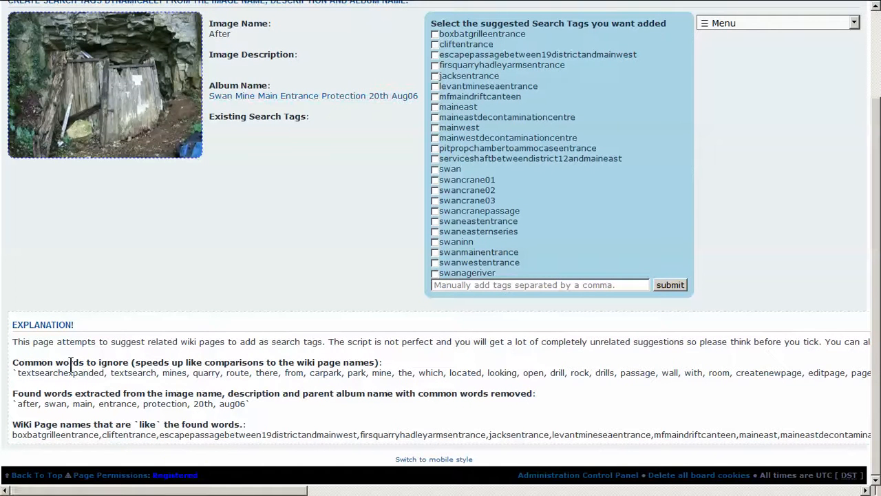
{"action": "mouse_move", "coordinate": [170, 391]}
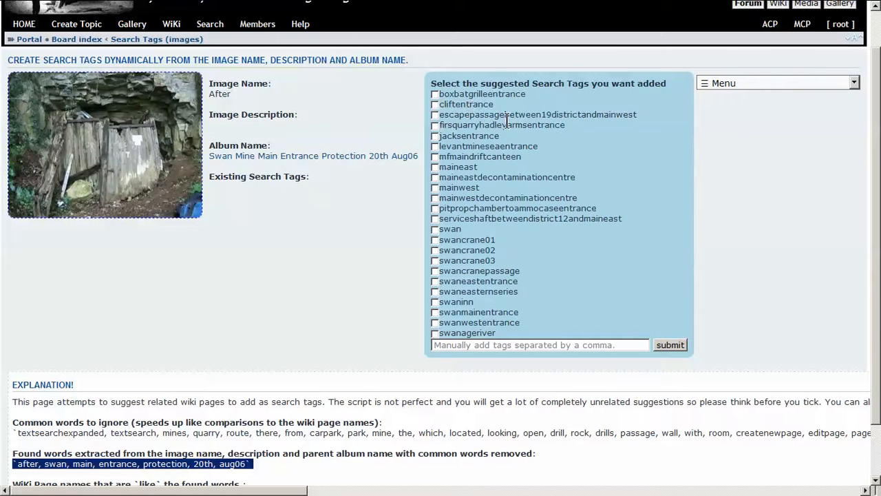
{"action": "mouse_move", "coordinate": [307, 134]}
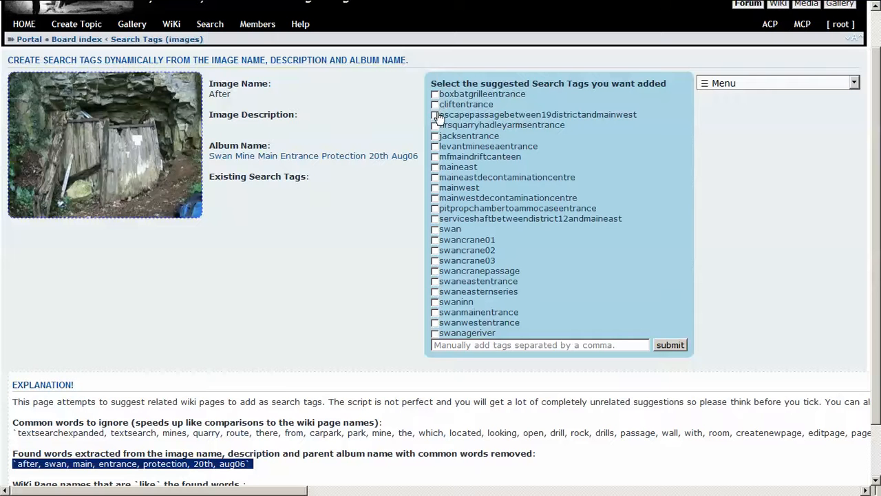
{"action": "mouse_move", "coordinate": [435, 143]}
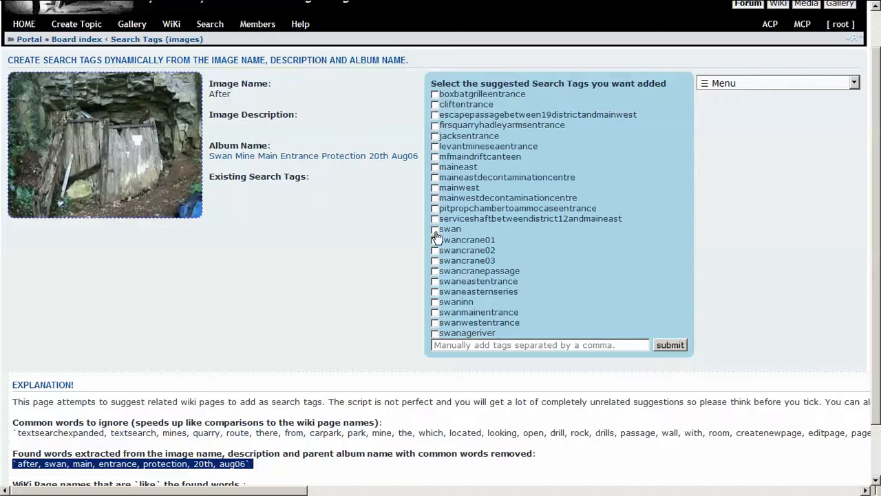
Tick the 'swan' and 'swanmainentrance' suggested tags for the 'After' photo
{"action": "left_click", "coordinate": [434, 229]}
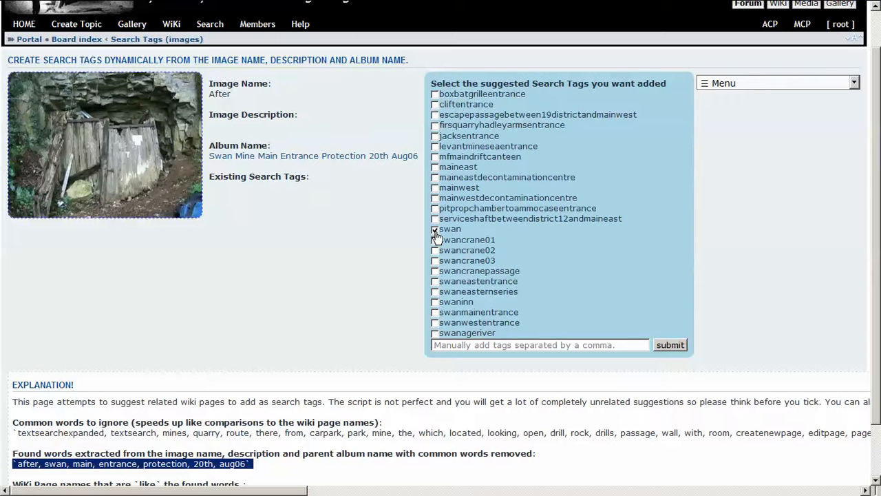
{"action": "left_click", "coordinate": [435, 228]}
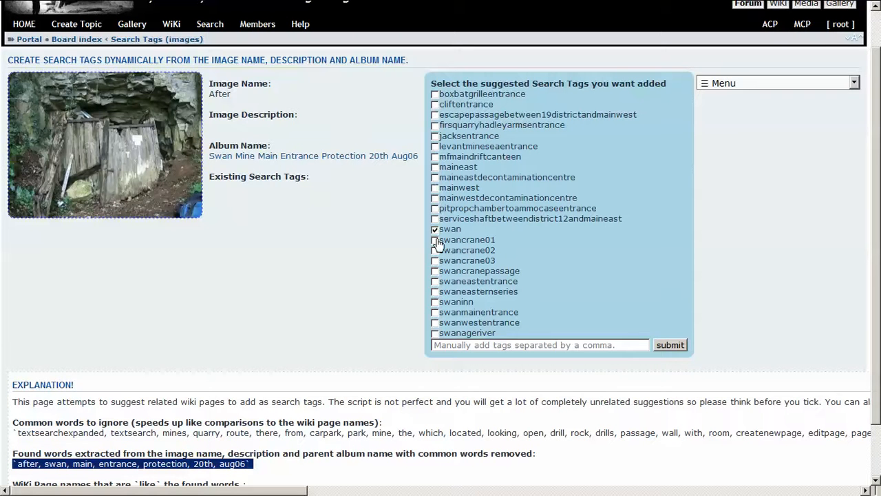
{"action": "mouse_move", "coordinate": [438, 271]}
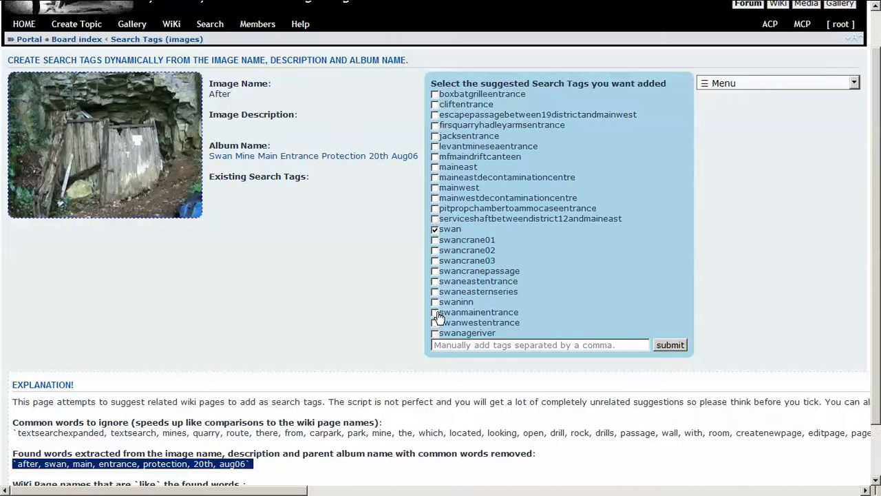
{"action": "left_click", "coordinate": [434, 312]}
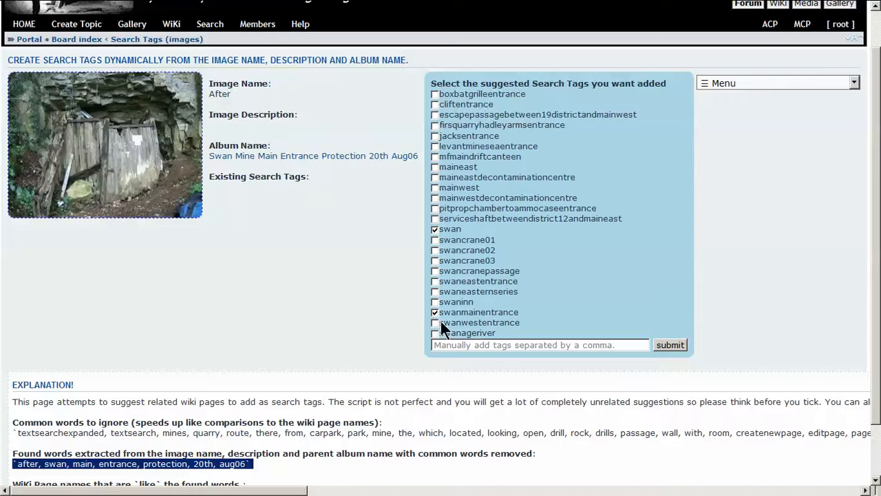
{"action": "mouse_move", "coordinate": [462, 348]}
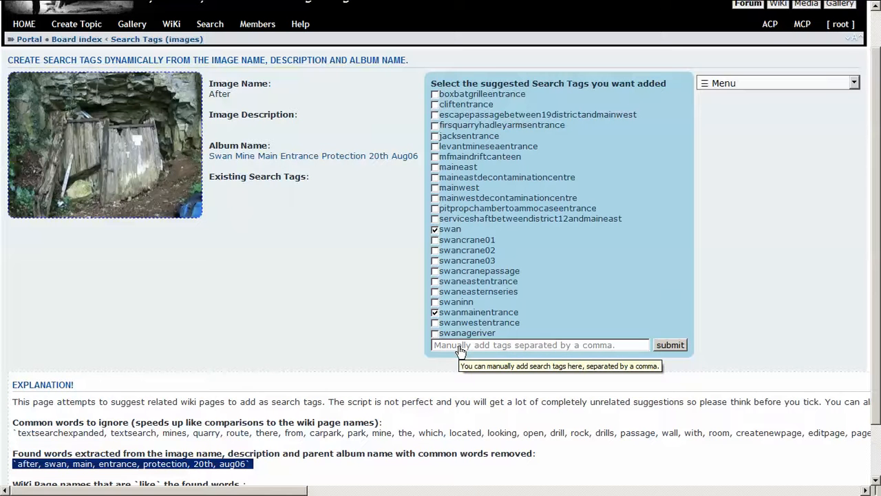
Enter manual tags '2006,kingsdown' and submit all four search tags for 'After'
{"action": "left_click", "coordinate": [541, 344]}
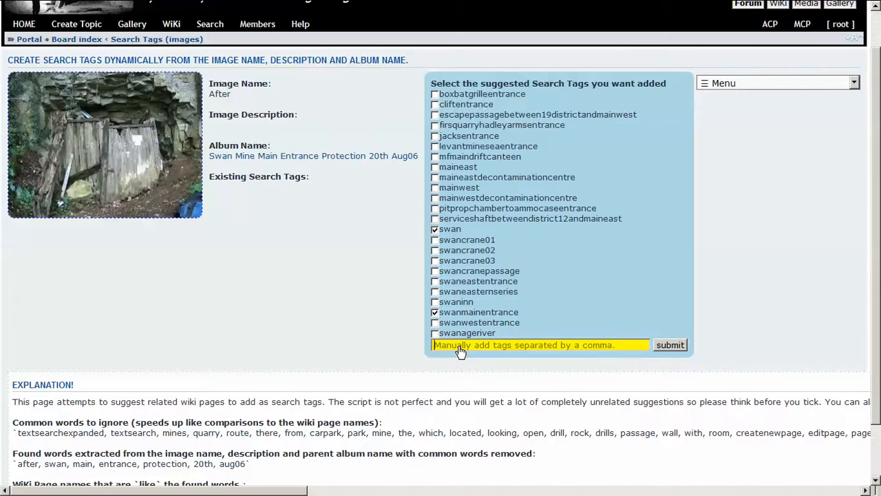
{"action": "type", "text": "2006"}
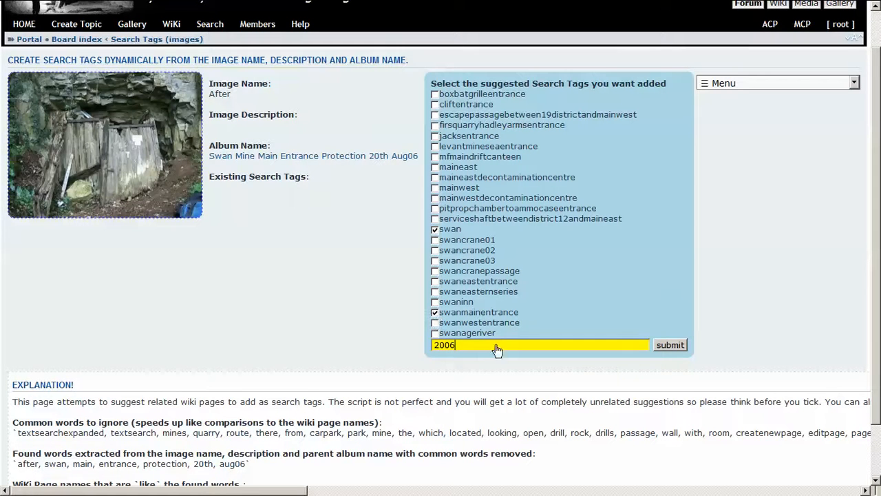
{"action": "type", "text": ","}
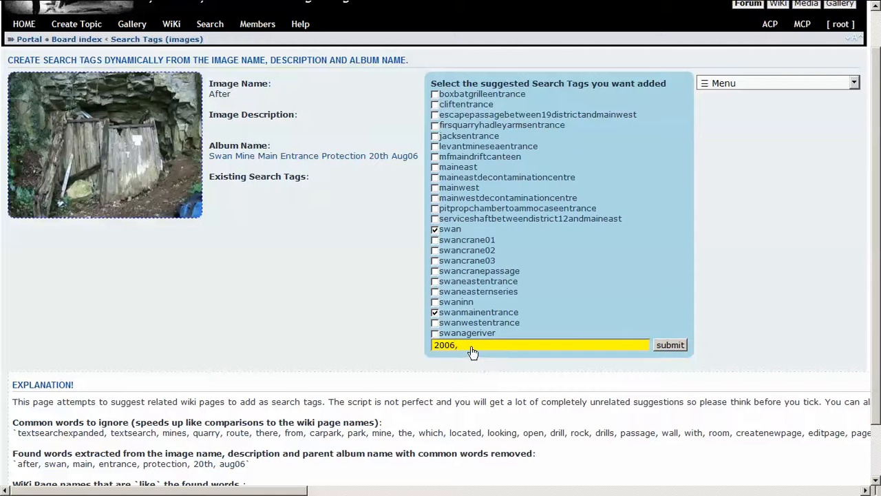
{"action": "type", "text": "king"}
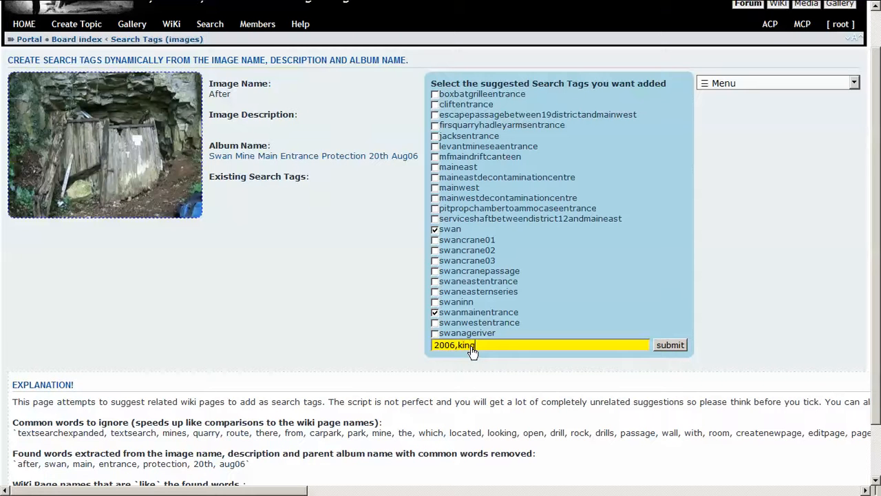
{"action": "key", "text": "BackSpace"}
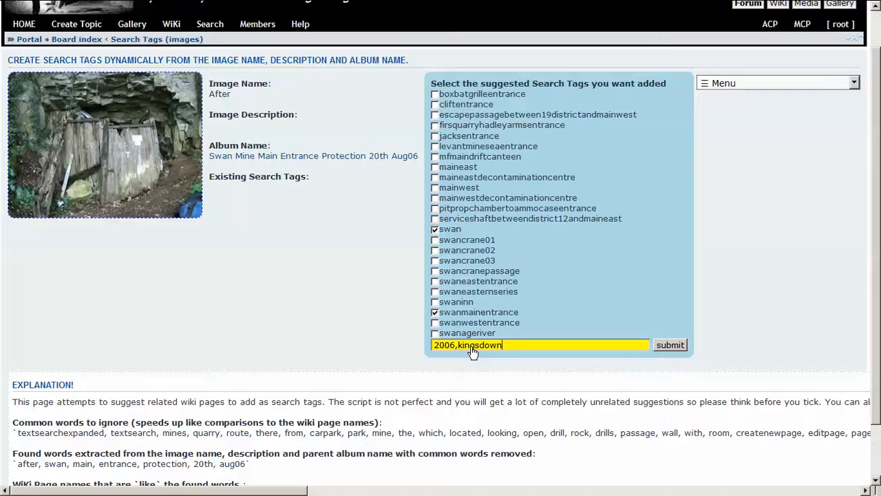
{"action": "mouse_move", "coordinate": [669, 344]}
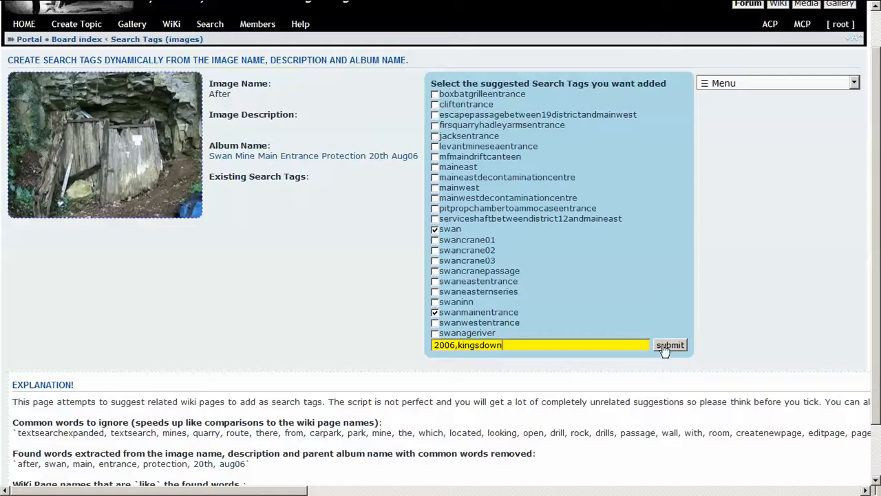
{"action": "left_click", "coordinate": [669, 344]}
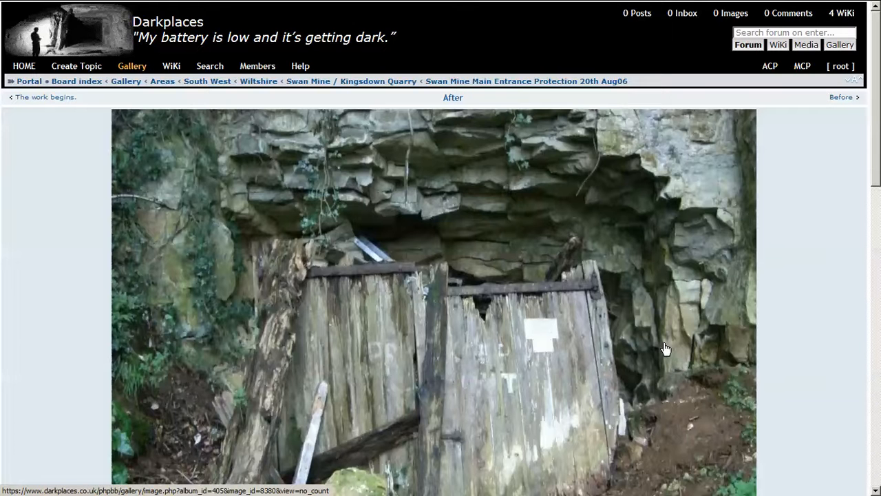
{"action": "scroll", "scroll_direction": "down", "scroll_amount": 3}
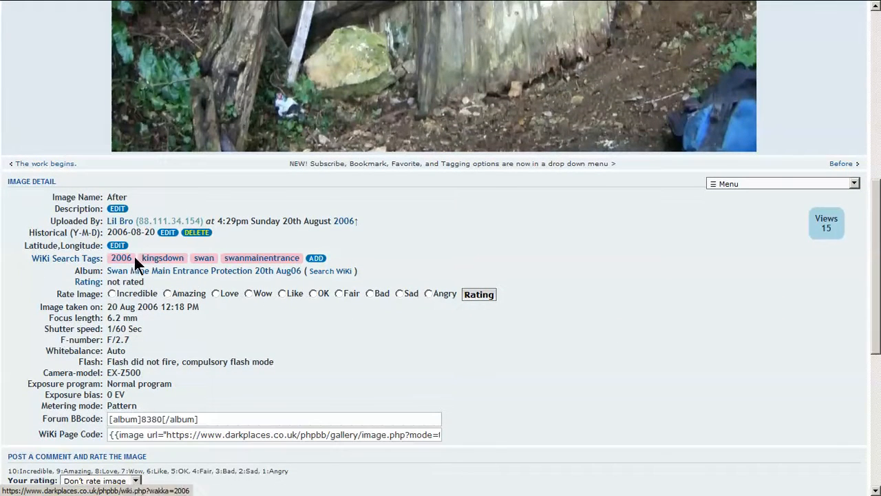
{"action": "mouse_move", "coordinate": [261, 257]}
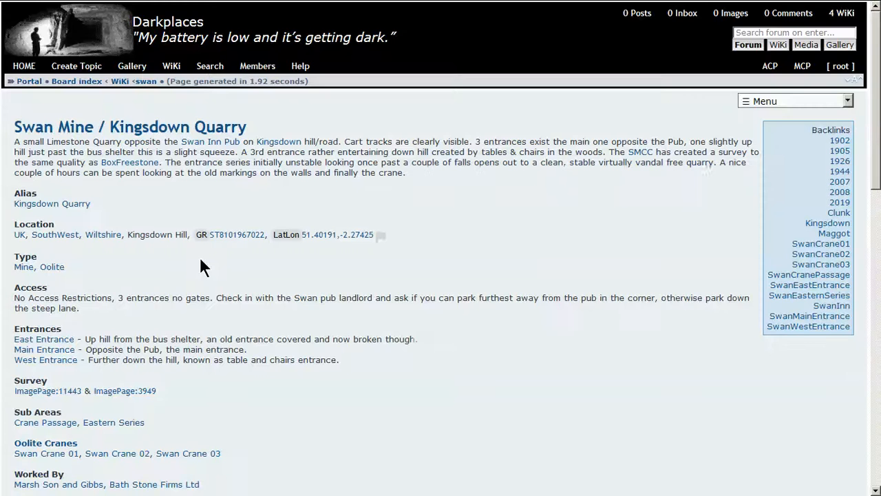
{"action": "mouse_move", "coordinate": [473, 200]}
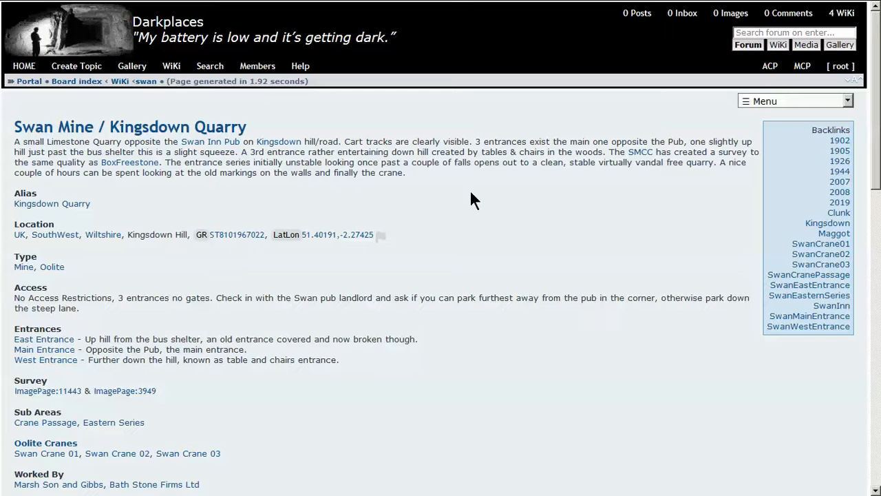
{"action": "scroll", "scroll_direction": "down", "scroll_amount": 3}
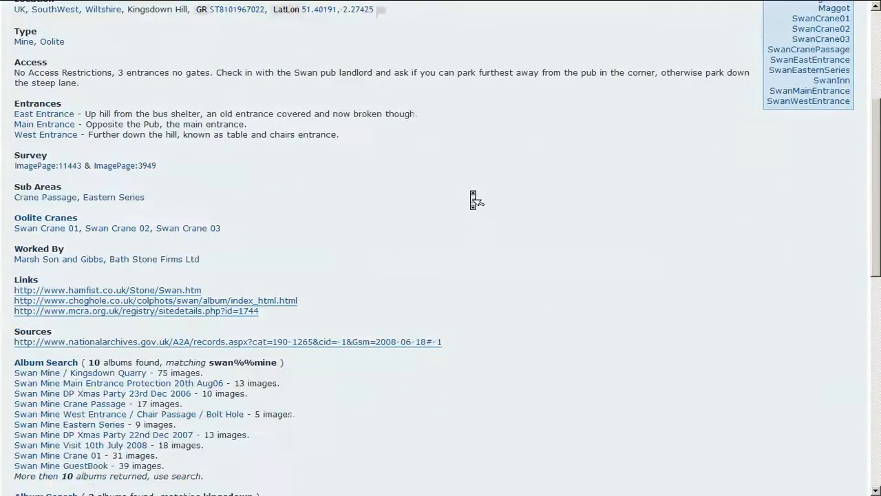
{"action": "scroll", "scroll_direction": "down", "scroll_amount": 3}
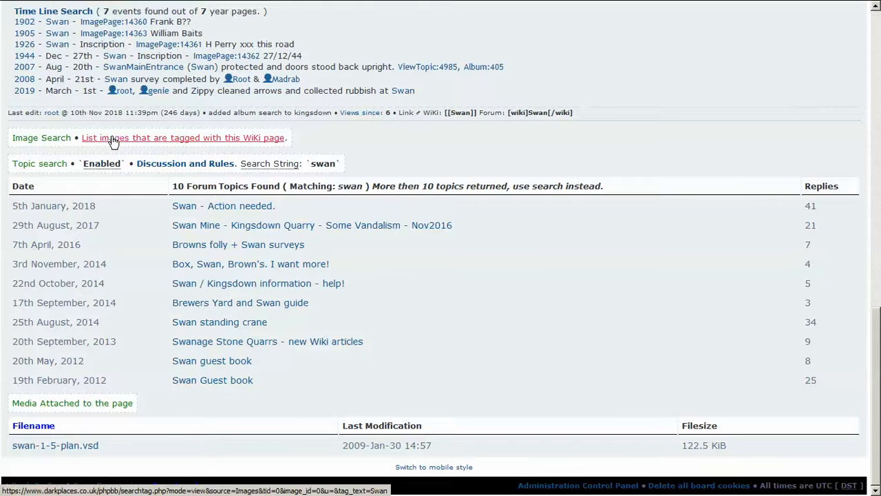
List the 44 images tagged with the swan wiki page and open 'Crane 4'
{"action": "left_click", "coordinate": [182, 138]}
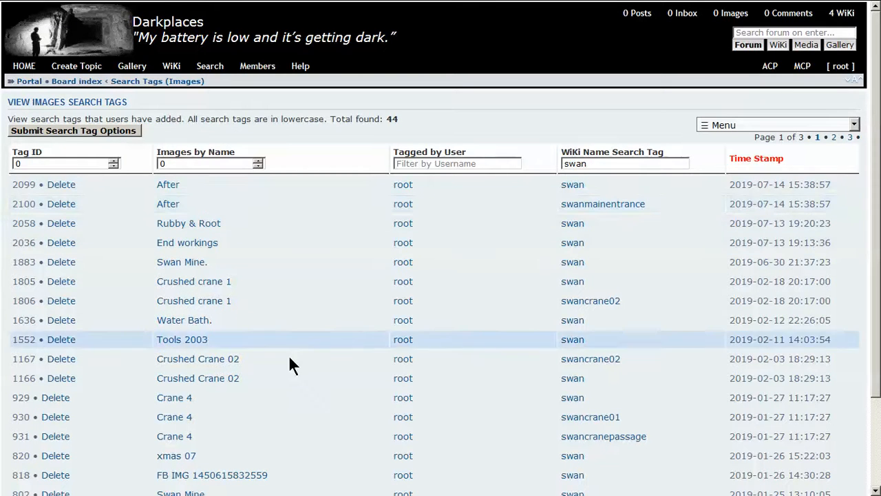
{"action": "scroll", "scroll_direction": "down", "scroll_amount": 3}
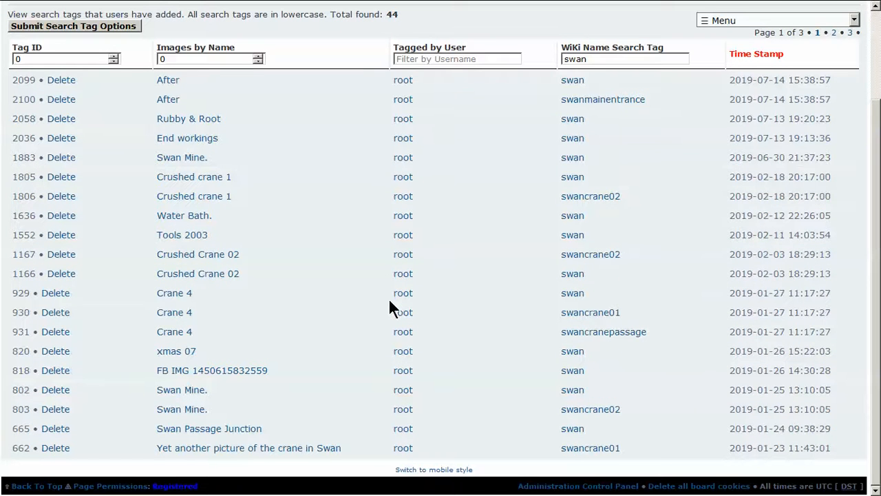
{"action": "mouse_move", "coordinate": [182, 390]}
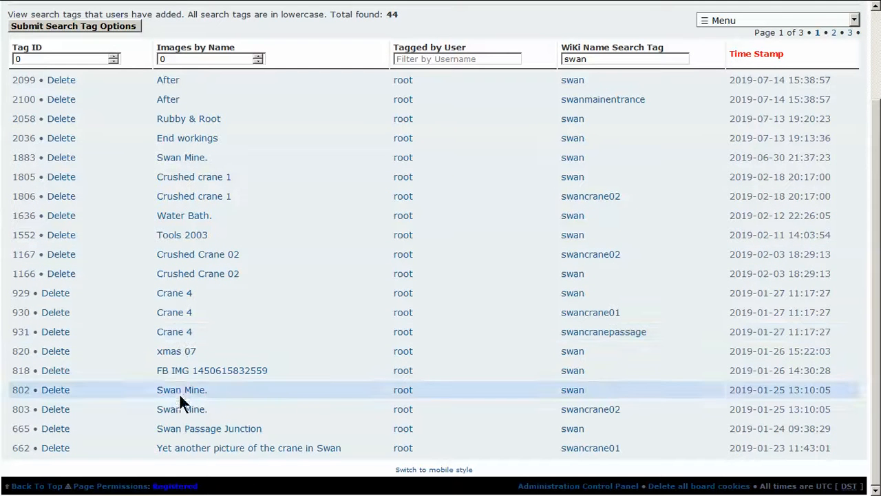
{"action": "mouse_move", "coordinate": [174, 293]}
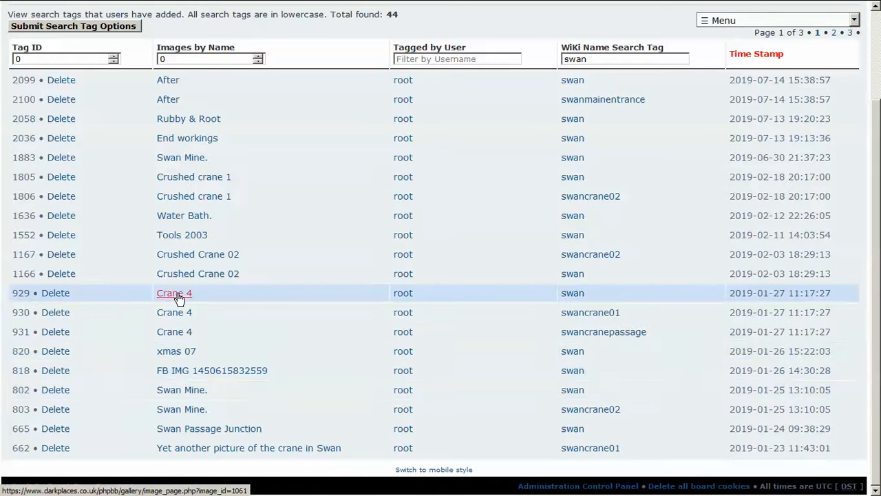
{"action": "left_click", "coordinate": [174, 293]}
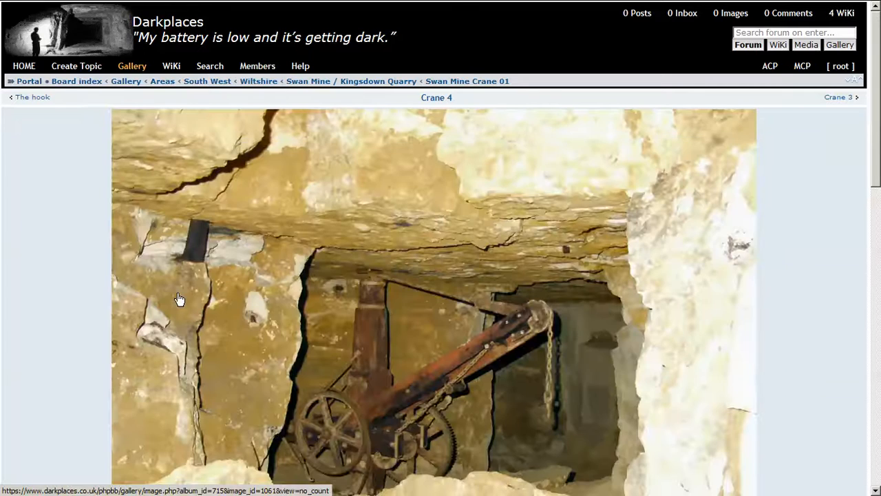
{"action": "scroll", "scroll_direction": "down", "scroll_amount": 3}
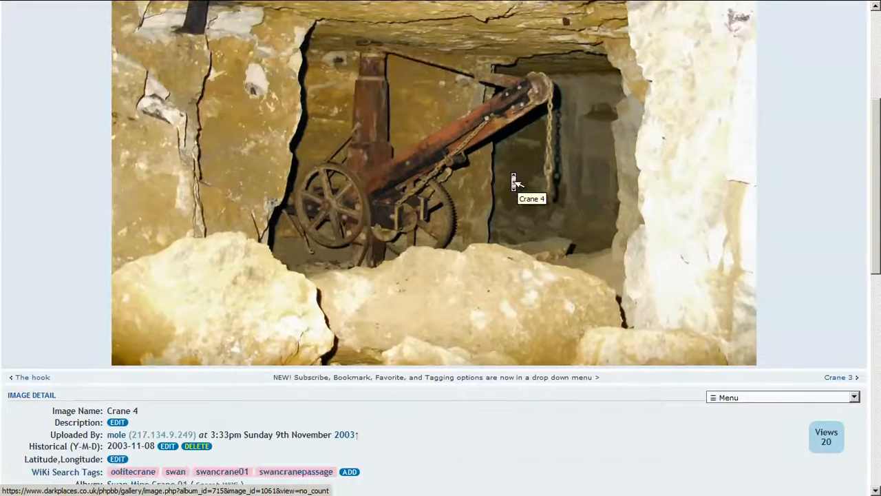
{"action": "scroll", "scroll_direction": "down", "scroll_amount": 3}
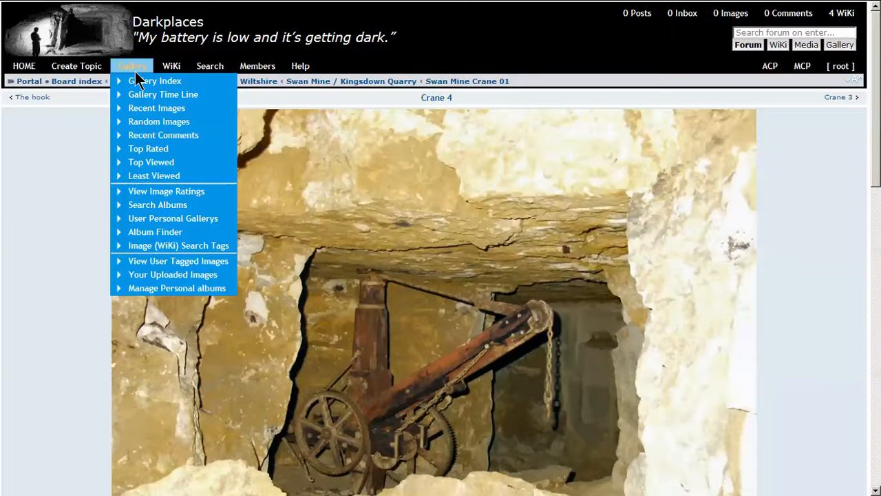
{"action": "mouse_move", "coordinate": [158, 121]}
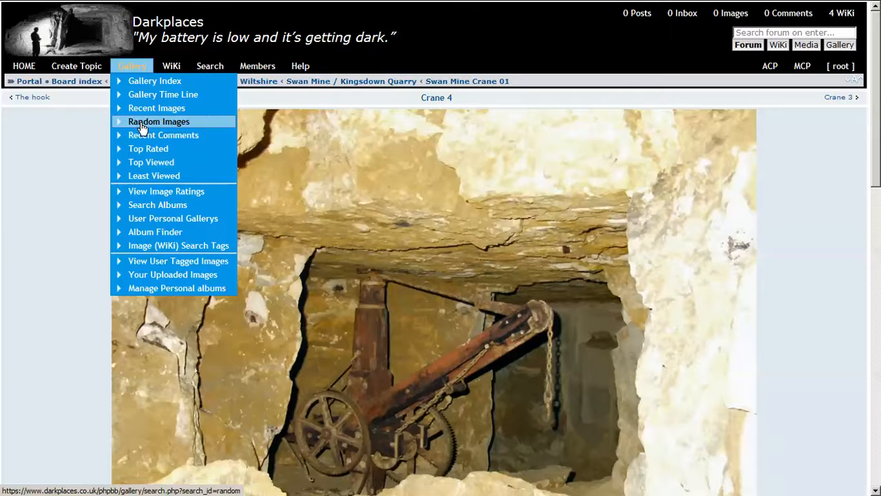
Load a new Random images page and scroll down to its lower rows
{"action": "left_click", "coordinate": [158, 121]}
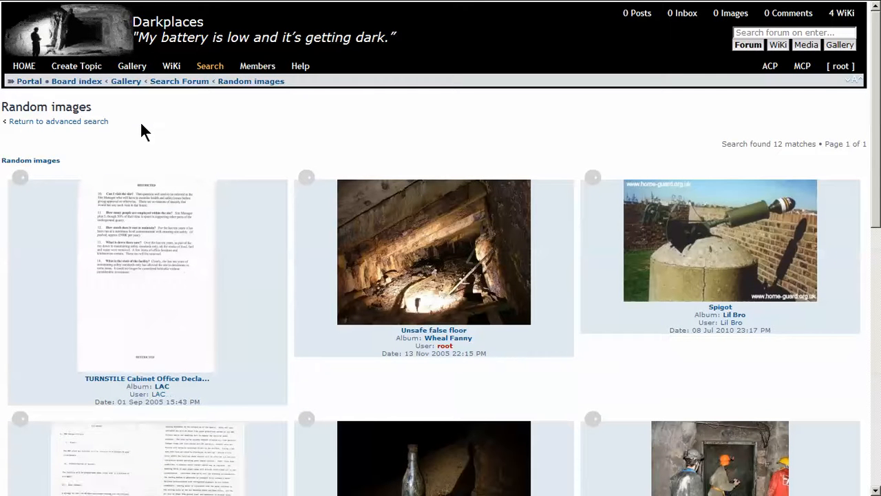
{"action": "mouse_move", "coordinate": [278, 251]}
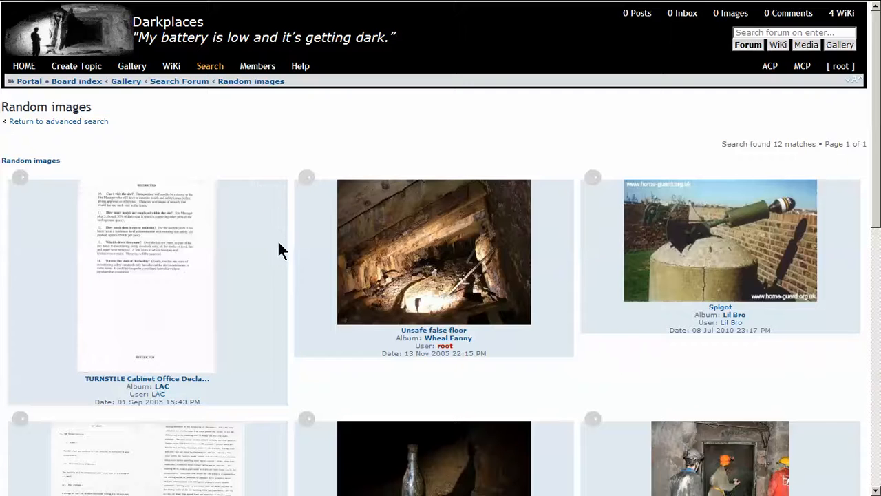
{"action": "scroll", "scroll_direction": "down", "scroll_amount": 3}
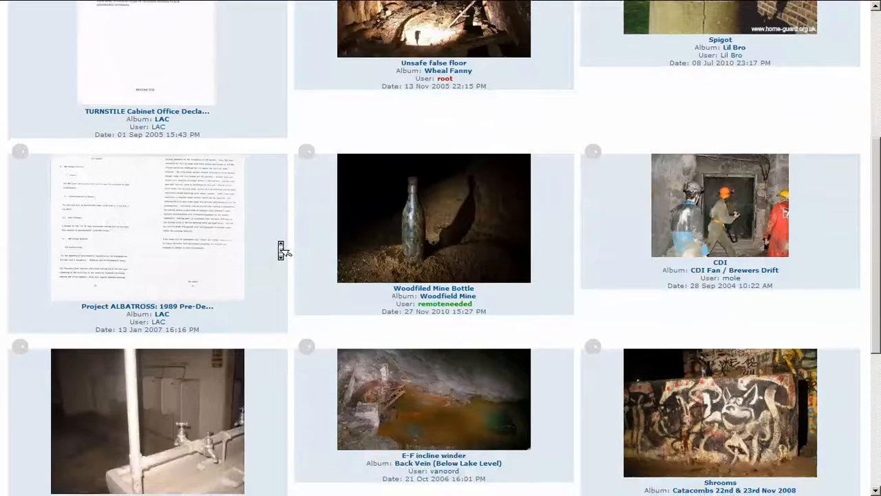
{"action": "scroll", "scroll_direction": "down", "scroll_amount": 3}
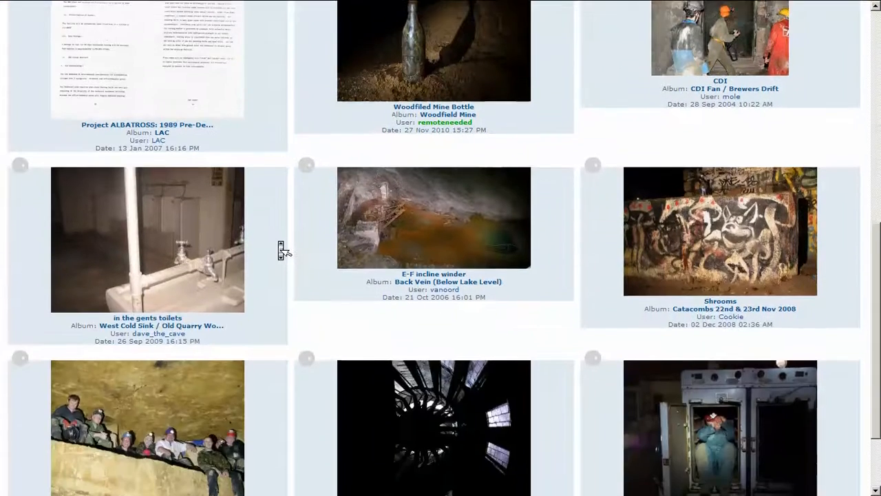
{"action": "scroll", "scroll_direction": "down", "scroll_amount": 3}
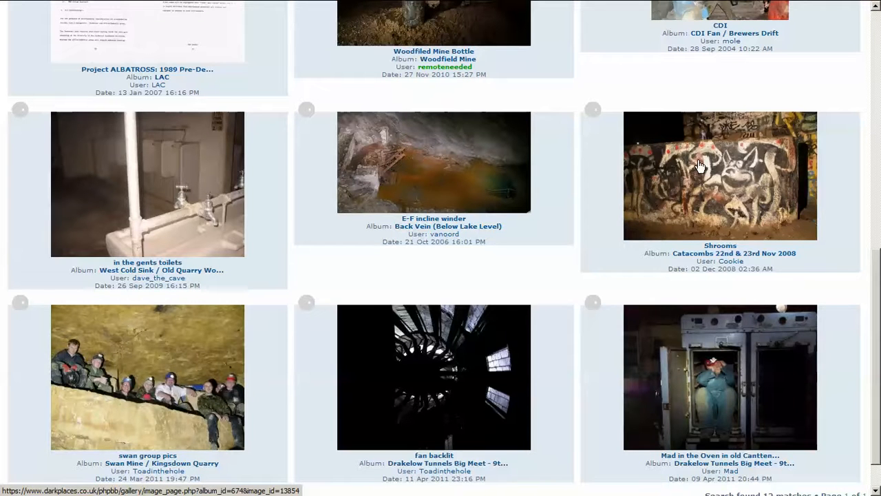
{"action": "mouse_move", "coordinate": [701, 181]}
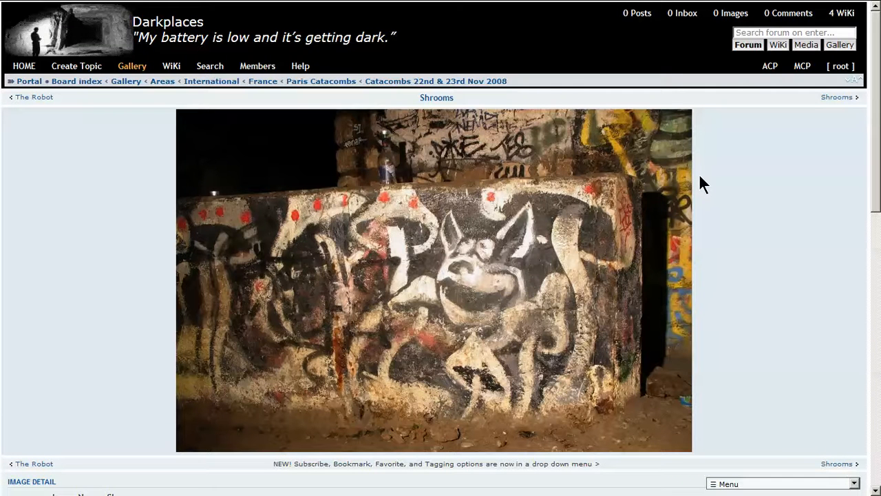
Scroll to the Shrooms photo's Image Detail and start creating wiki search tags
{"action": "scroll", "scroll_direction": "down", "scroll_amount": 3}
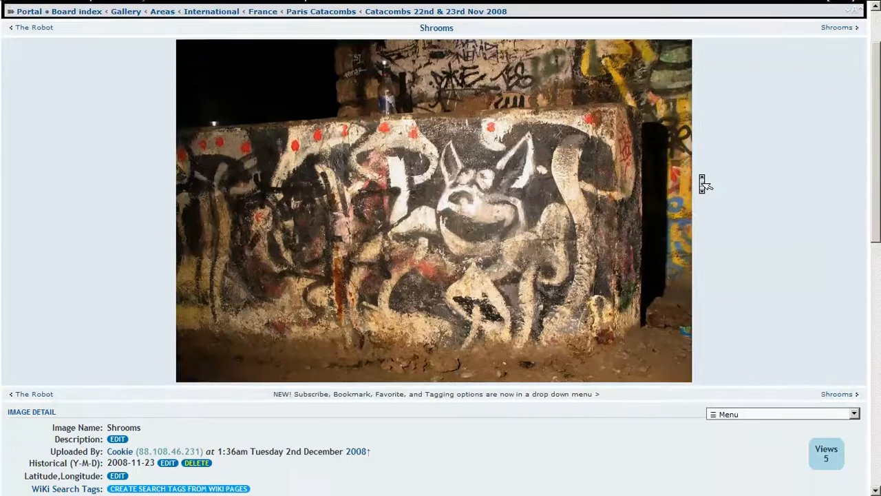
{"action": "scroll", "scroll_direction": "down", "scroll_amount": 3}
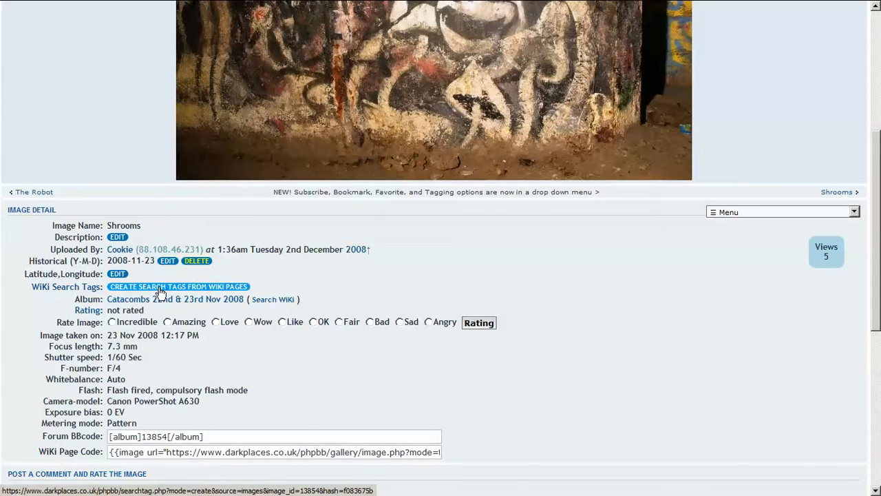
{"action": "left_click", "coordinate": [178, 286]}
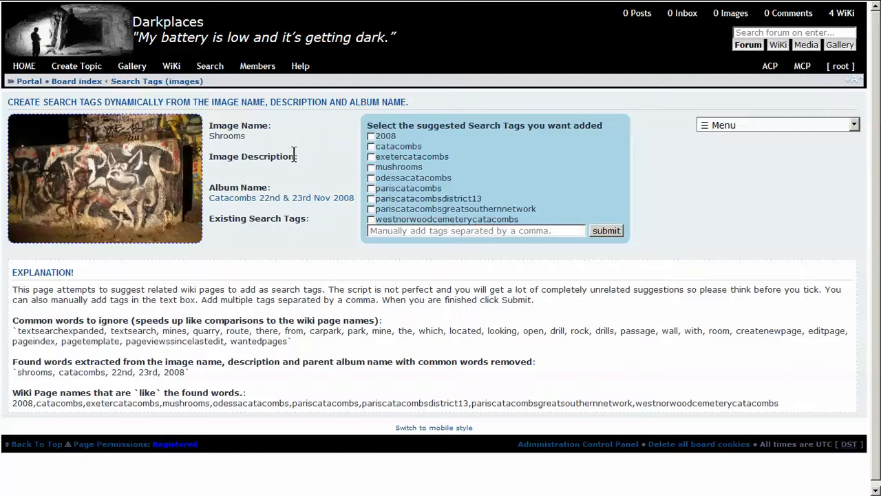
{"action": "mouse_move", "coordinate": [281, 198]}
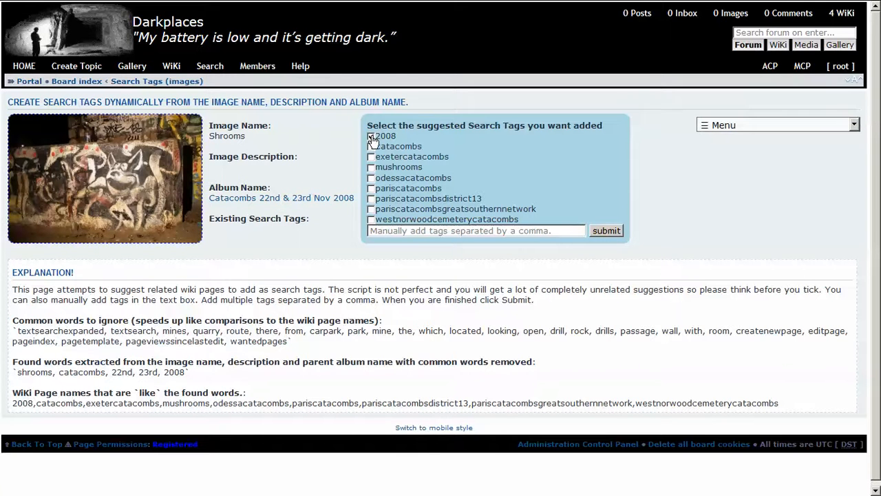
Tick 2008, catacombs, mushrooms, pariscatacombs and pariscatacombsgreatsouthernnetwork for Shrooms, then submit
{"action": "left_click", "coordinate": [371, 146]}
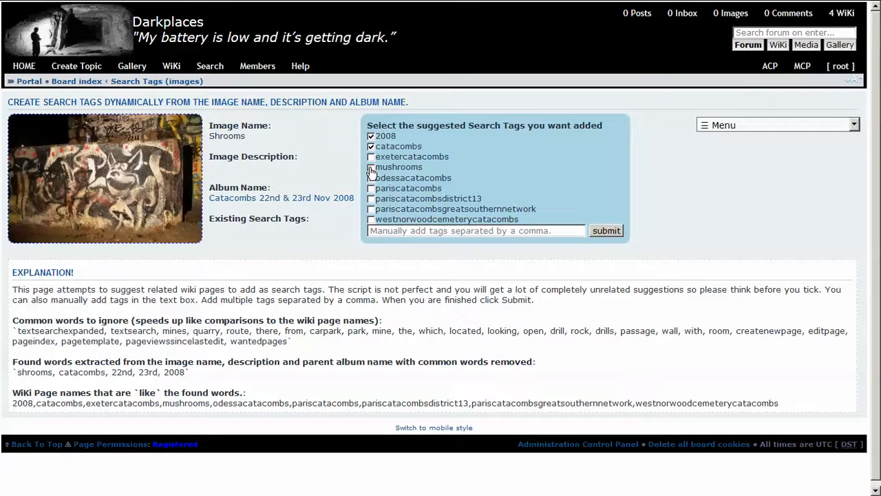
{"action": "left_click", "coordinate": [371, 167]}
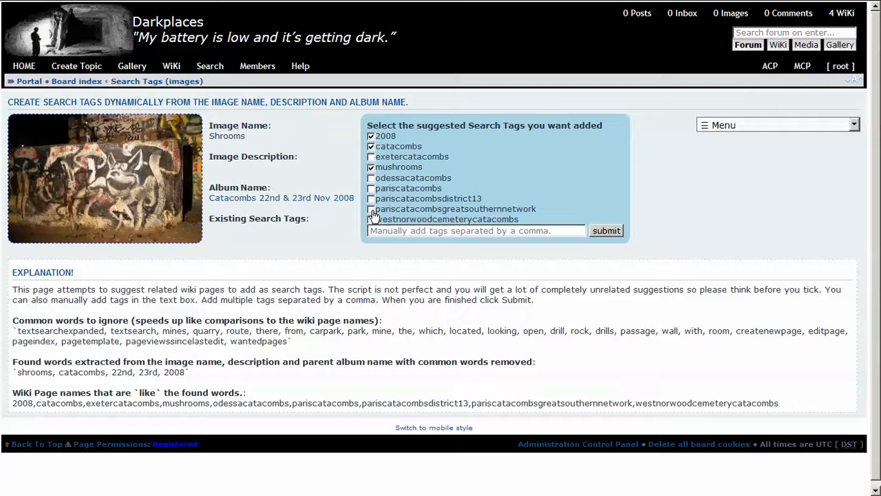
{"action": "left_click", "coordinate": [371, 208]}
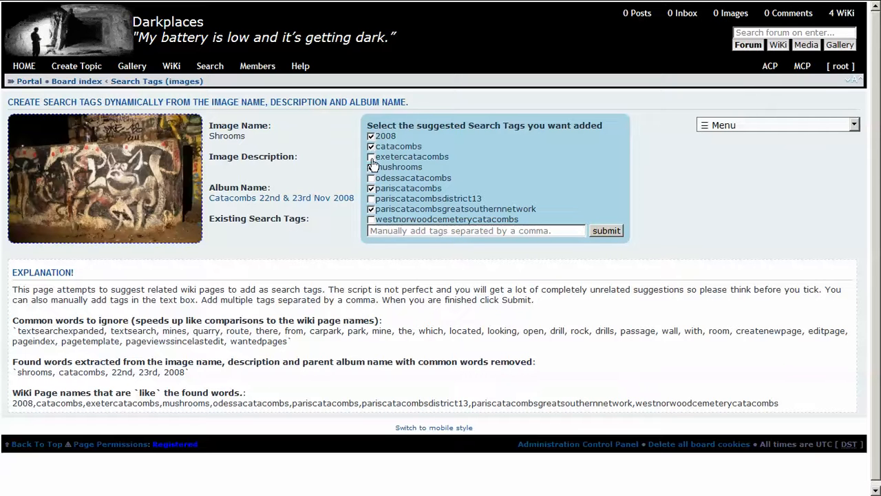
{"action": "left_click", "coordinate": [370, 167]}
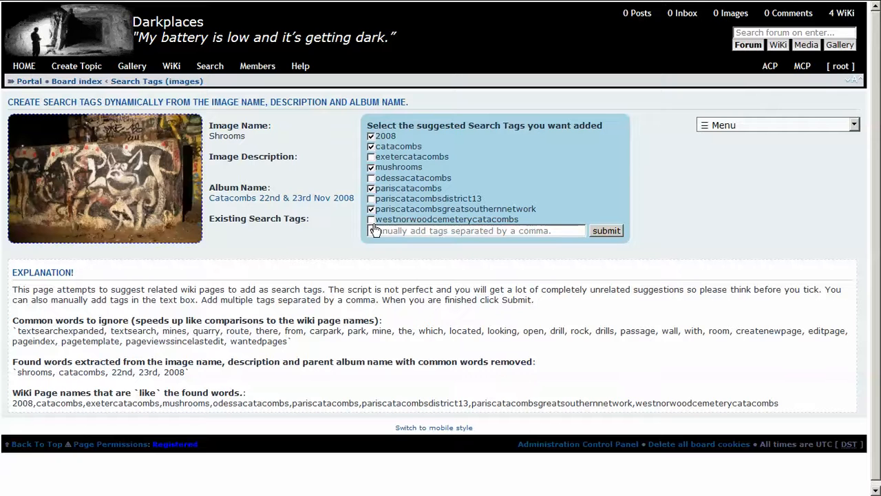
{"action": "mouse_move", "coordinate": [606, 231]}
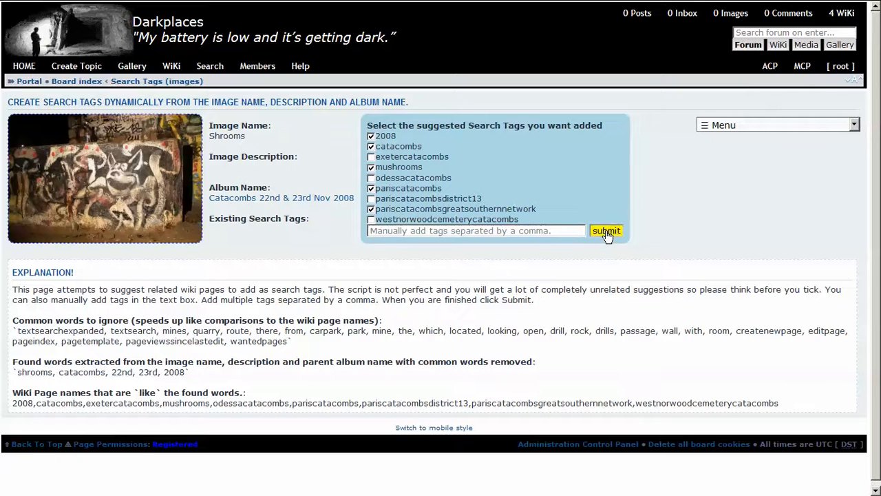
{"action": "left_click", "coordinate": [606, 230]}
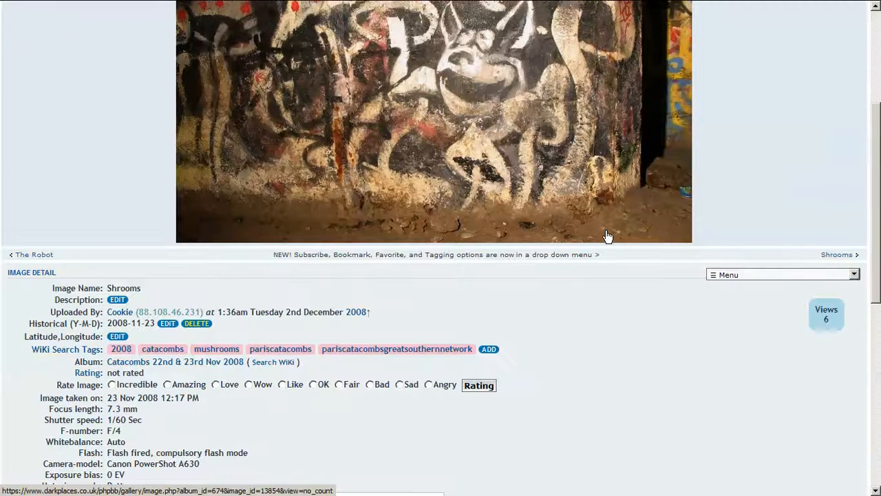
{"action": "scroll", "scroll_direction": "down", "scroll_amount": 3}
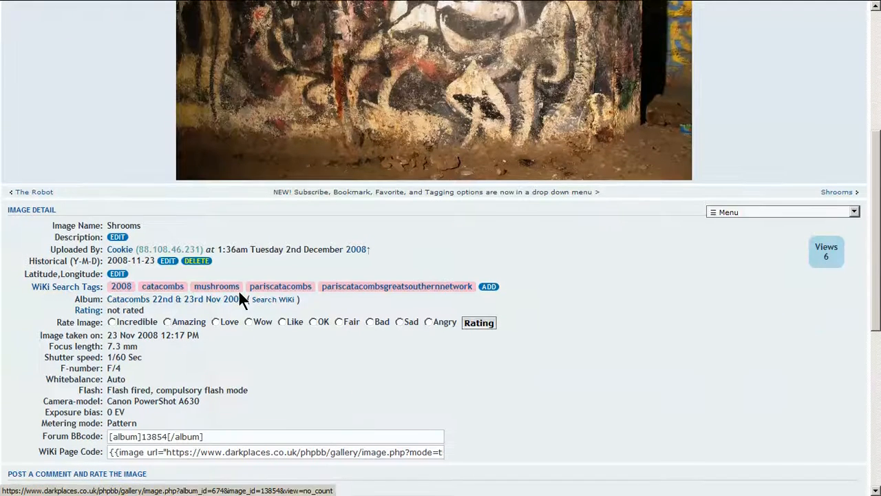
{"action": "mouse_move", "coordinate": [280, 285]}
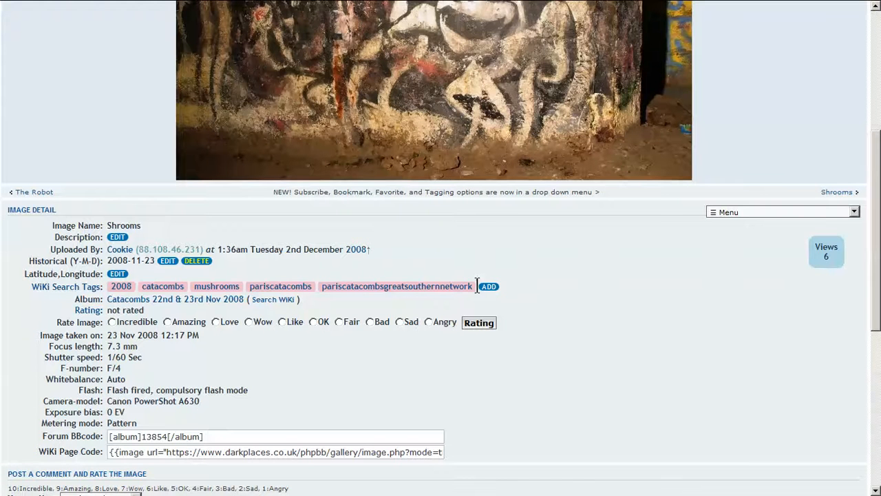
{"action": "left_click", "coordinate": [487, 286]}
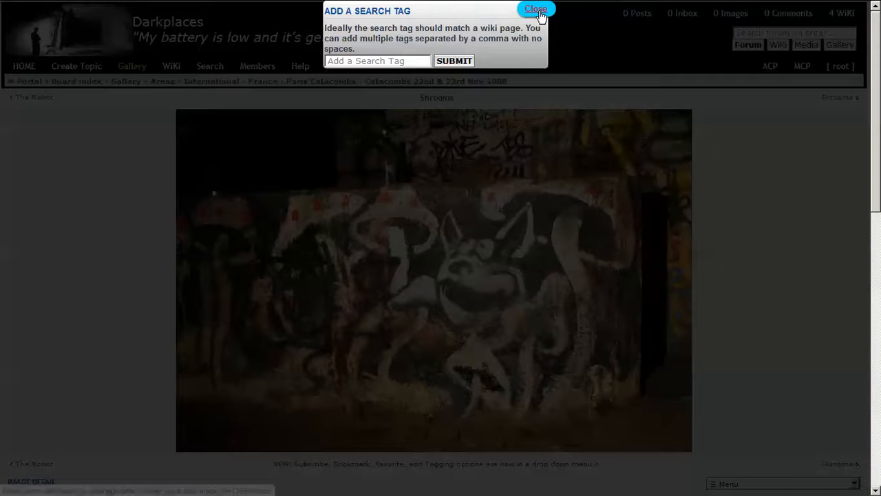
{"action": "left_click", "coordinate": [536, 8]}
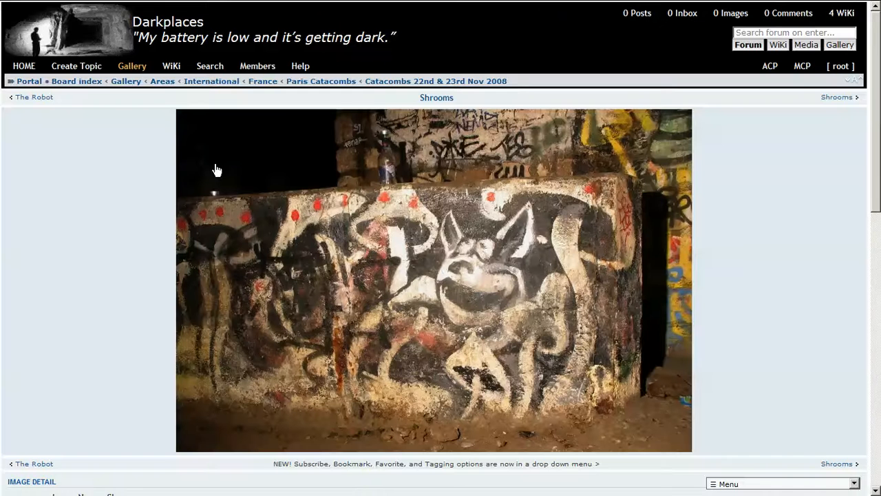
Open a fresh Random images page from the Gallery menu
{"action": "left_click", "coordinate": [132, 65]}
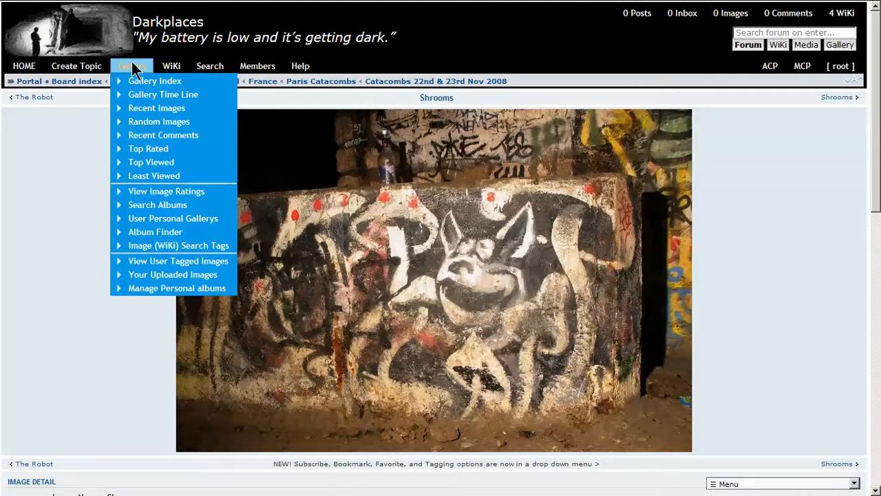
{"action": "mouse_move", "coordinate": [159, 121]}
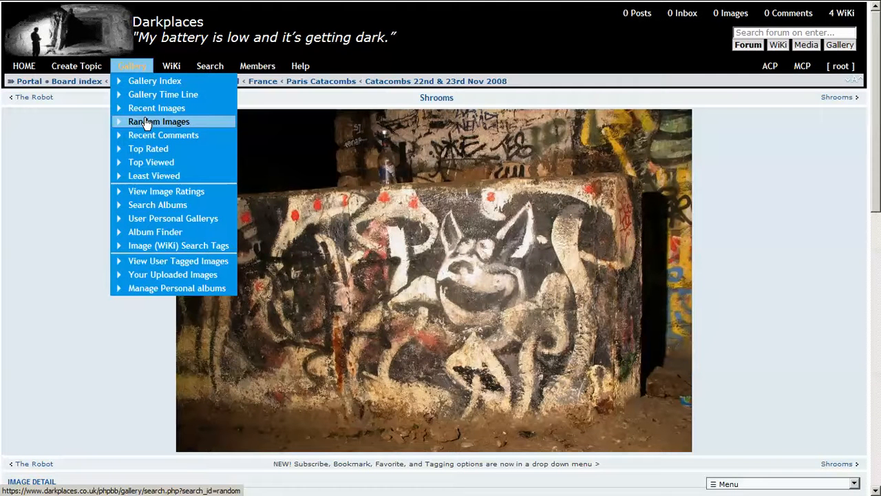
{"action": "left_click", "coordinate": [158, 121]}
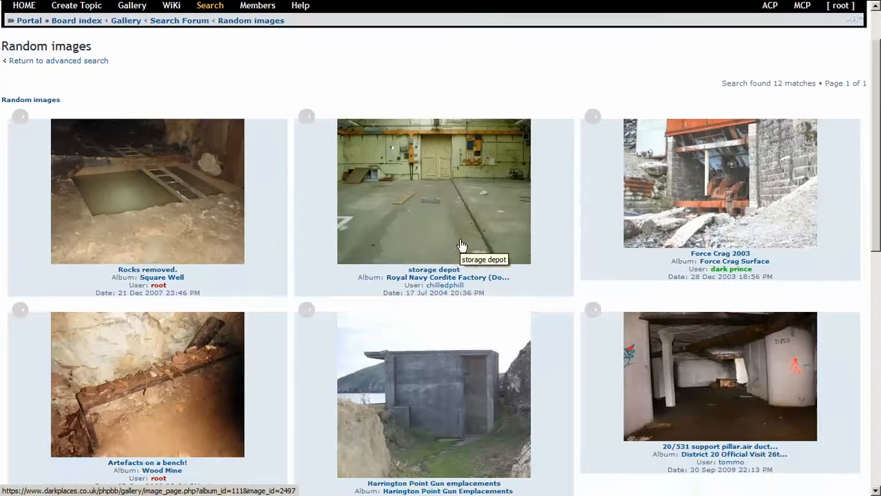
{"action": "mouse_move", "coordinate": [134, 189]}
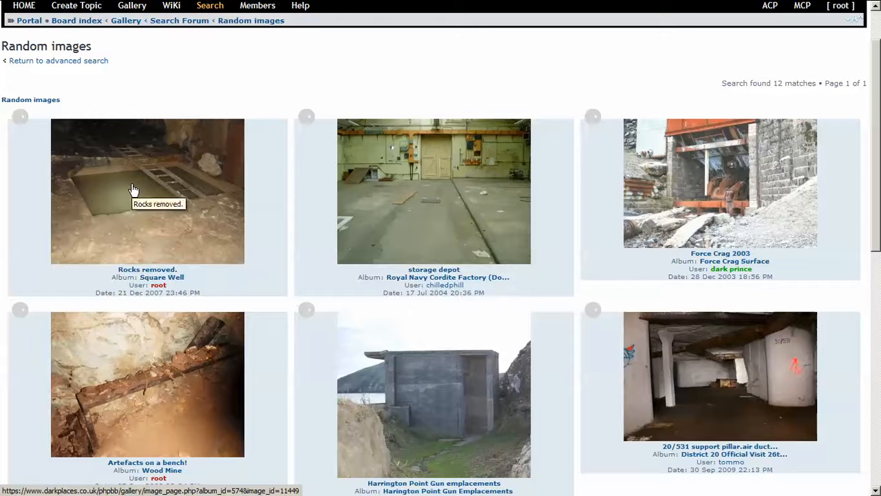
Open the 'Rocks removed.' photo and scroll to its untagged Image Detail section
{"action": "left_click", "coordinate": [147, 191]}
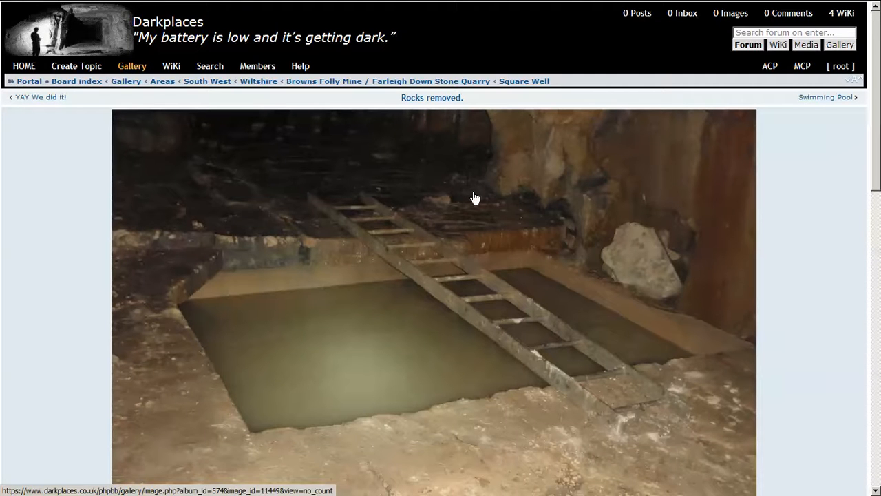
{"action": "scroll", "scroll_direction": "down", "scroll_amount": 3}
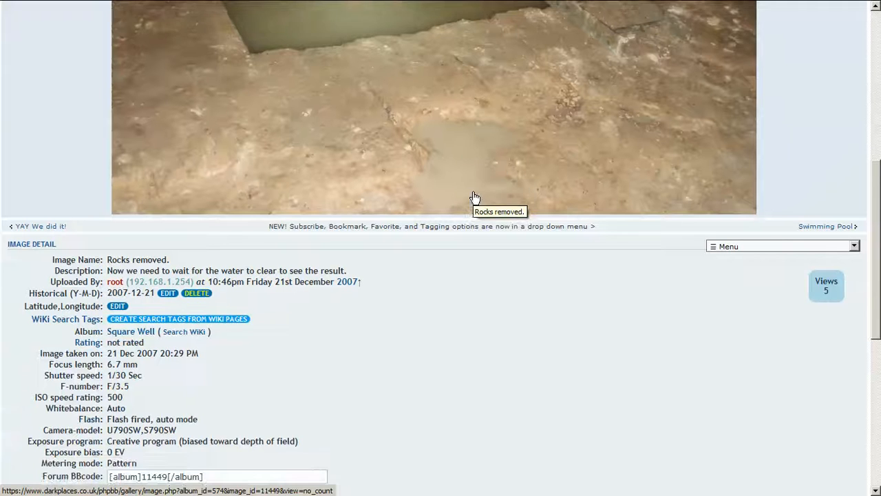
{"action": "scroll", "scroll_direction": "down", "scroll_amount": 3}
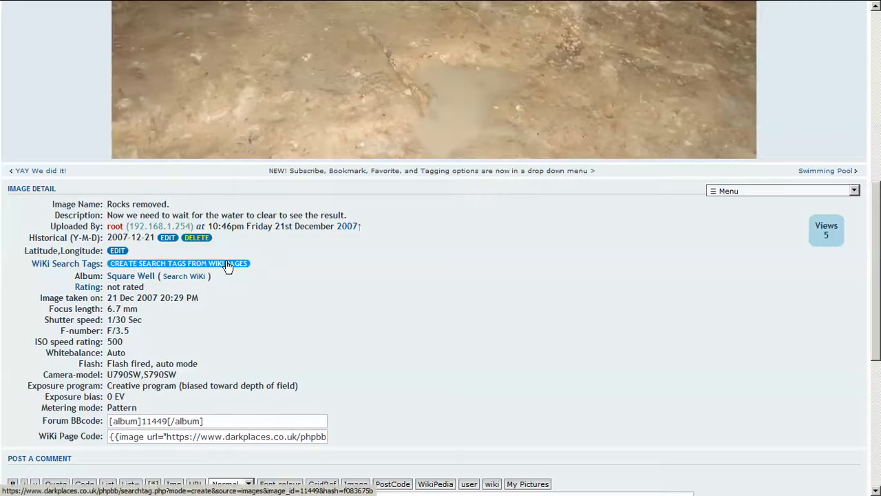
Open the Search Tags page for 'Rocks removed.' and tick the suggested 'squarewell' tag
{"action": "left_click", "coordinate": [178, 262]}
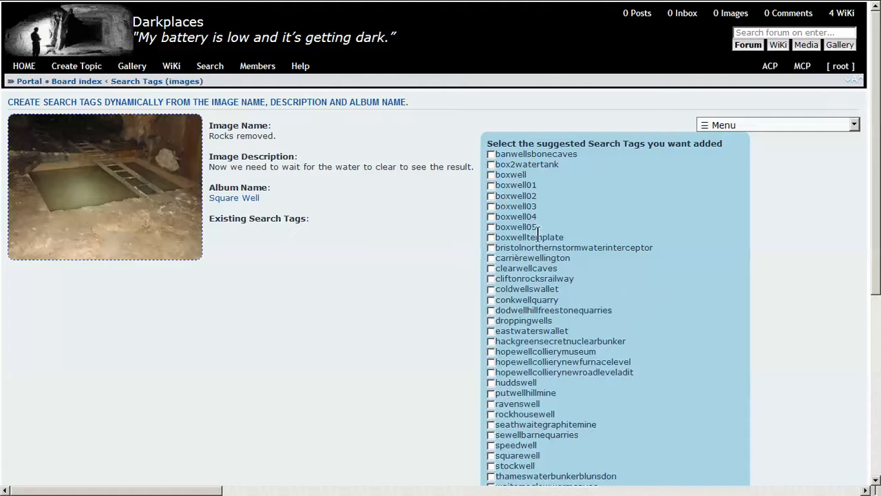
{"action": "mouse_move", "coordinate": [503, 136]}
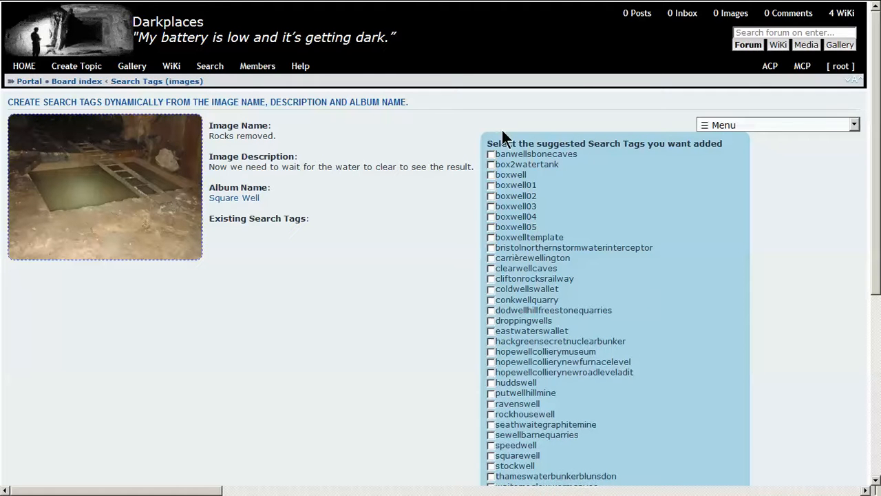
{"action": "mouse_move", "coordinate": [494, 175]}
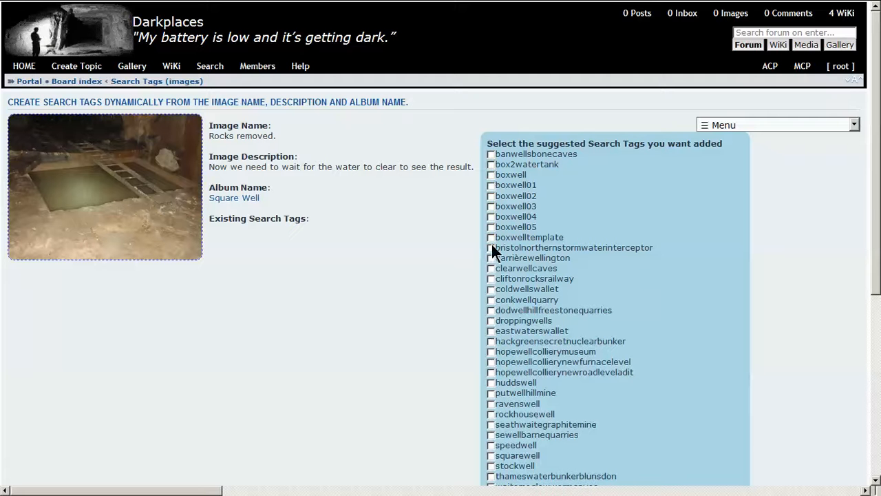
{"action": "scroll", "scroll_direction": "down", "scroll_amount": 3}
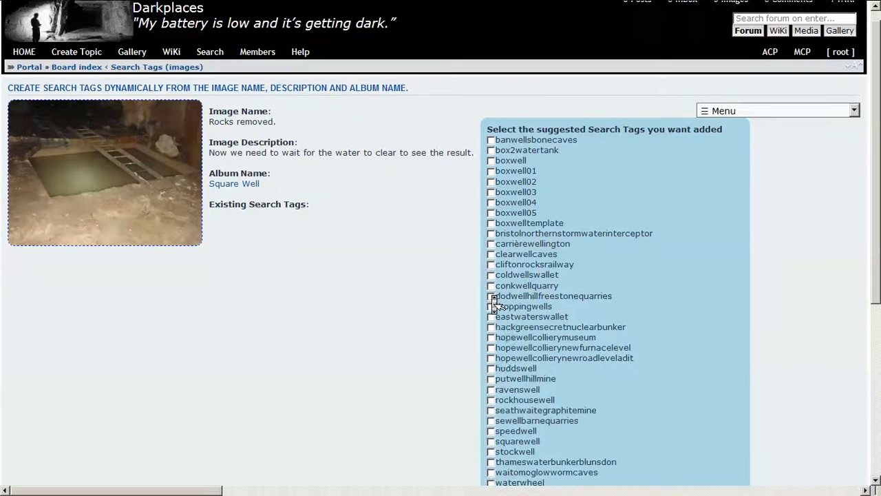
{"action": "scroll", "scroll_direction": "down", "scroll_amount": 3}
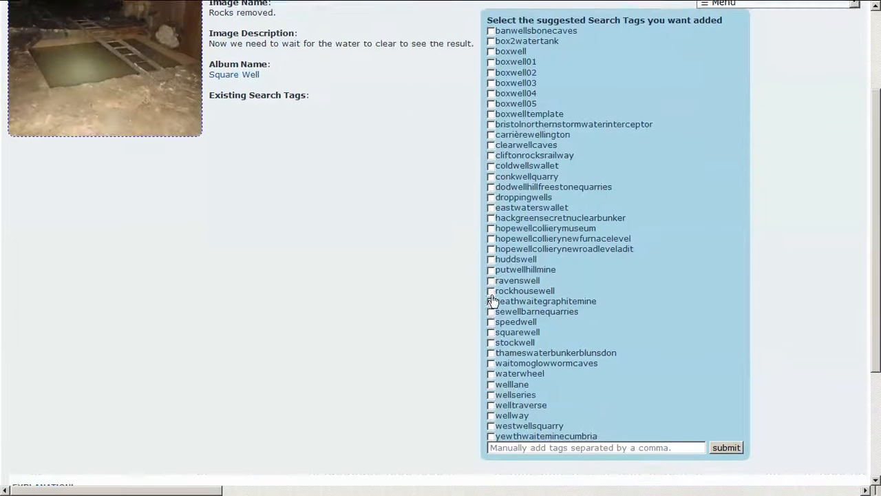
{"action": "scroll", "scroll_direction": "down", "scroll_amount": 3}
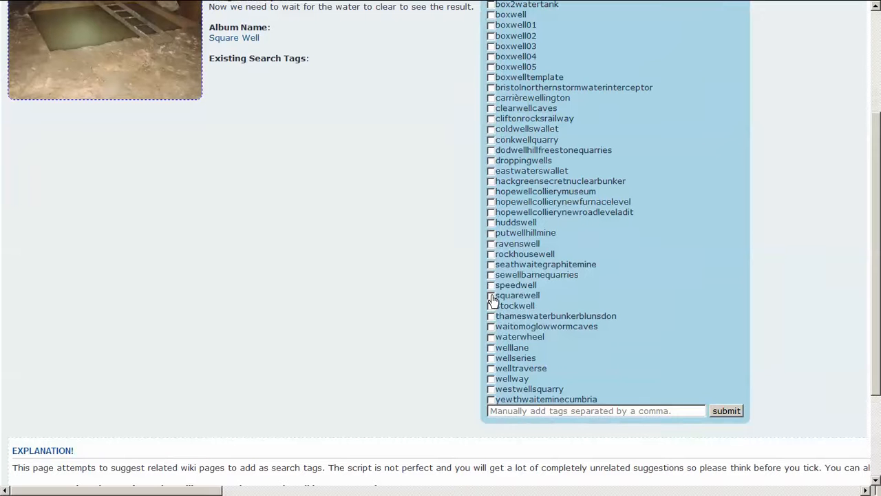
{"action": "left_click", "coordinate": [491, 295]}
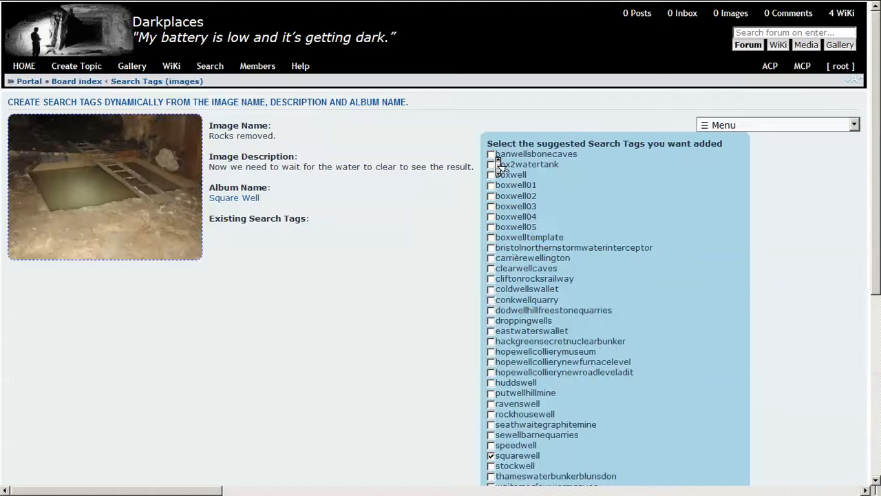
{"action": "scroll", "scroll_direction": "down", "scroll_amount": 3}
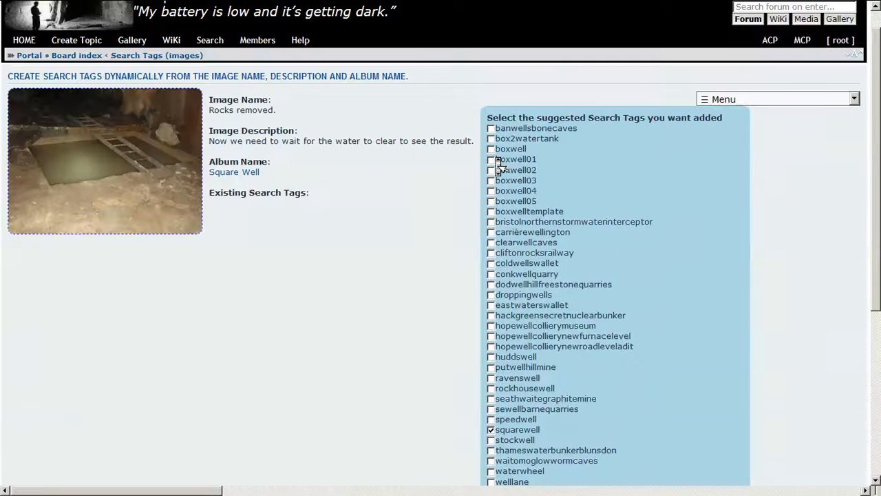
{"action": "scroll", "scroll_direction": "down", "scroll_amount": 3}
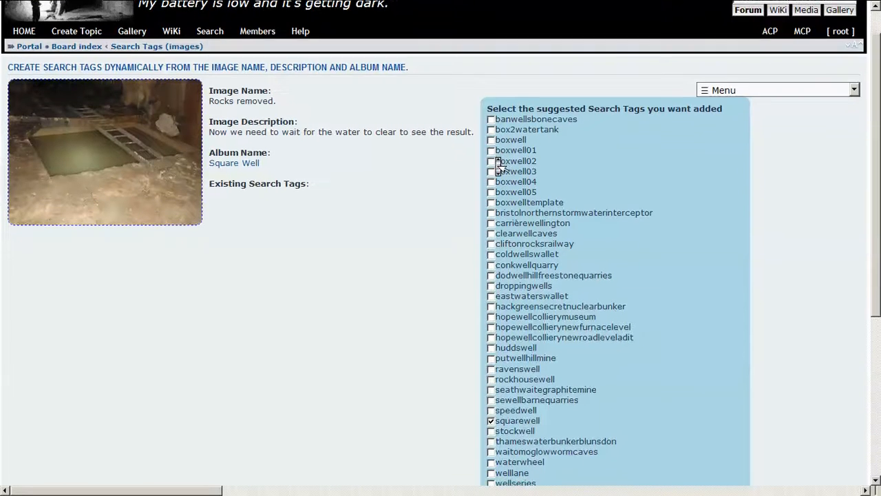
{"action": "scroll", "scroll_direction": "down", "scroll_amount": 3}
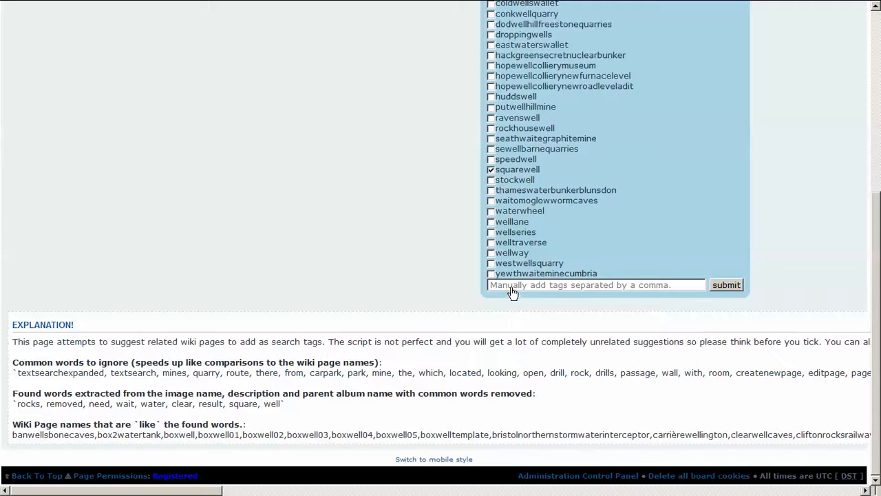
Add the manual tag 'browns', submit, and check both tags under Image Detail
{"action": "type", "text": "browns"}
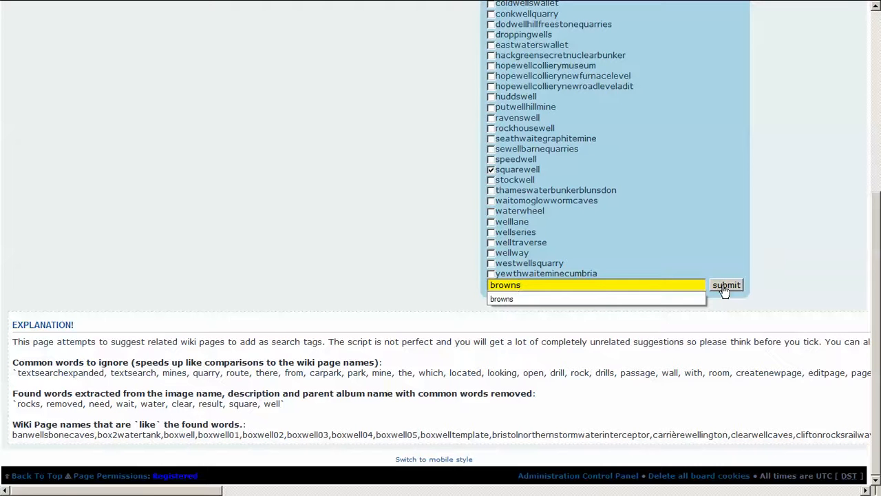
{"action": "left_click", "coordinate": [725, 285]}
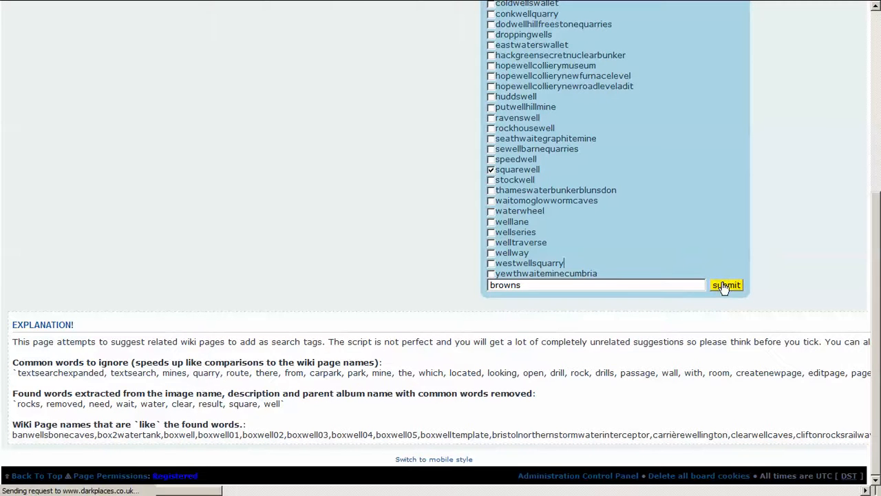
{"action": "left_click", "coordinate": [726, 284]}
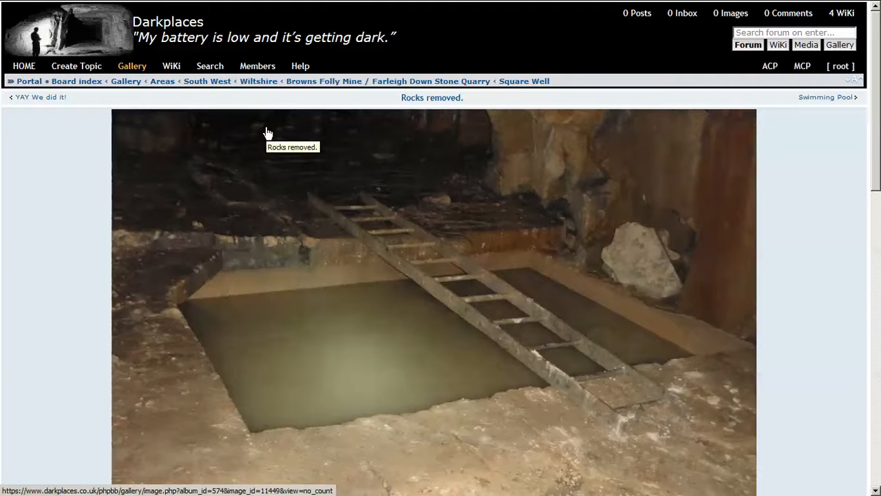
{"action": "scroll", "scroll_direction": "down", "scroll_amount": 3}
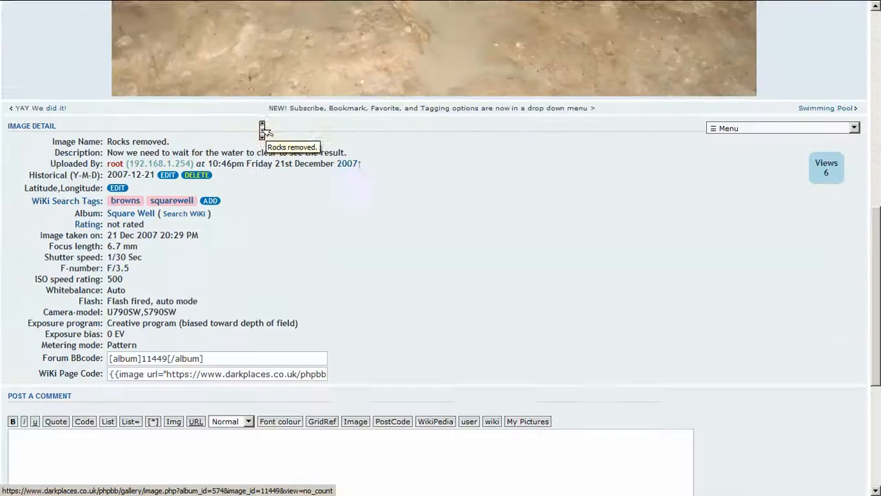
{"action": "scroll", "scroll_direction": "down", "scroll_amount": 3}
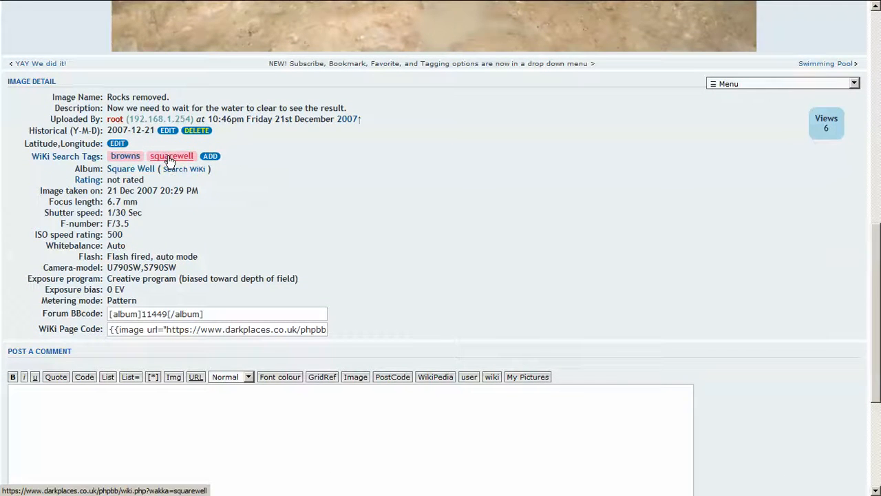
Follow the 'squarewell' tag to the Square Well wiki page and scroll through it
{"action": "left_click", "coordinate": [171, 156]}
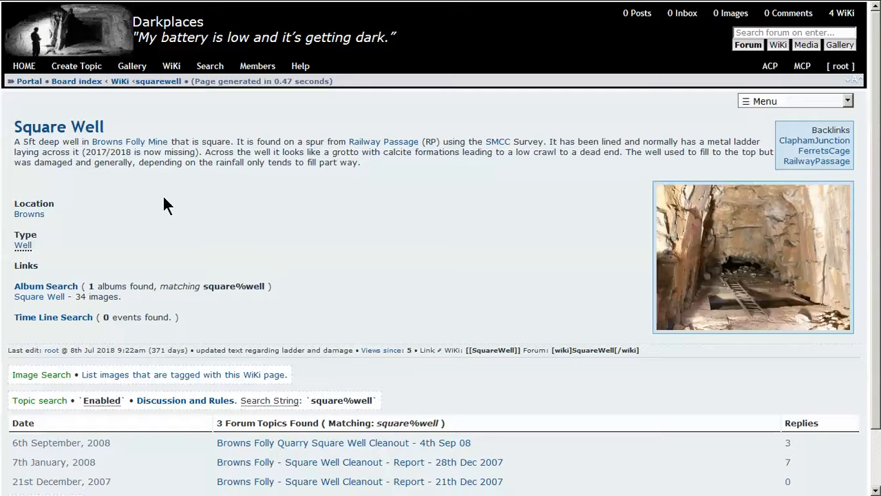
{"action": "scroll", "scroll_direction": "down", "scroll_amount": 3}
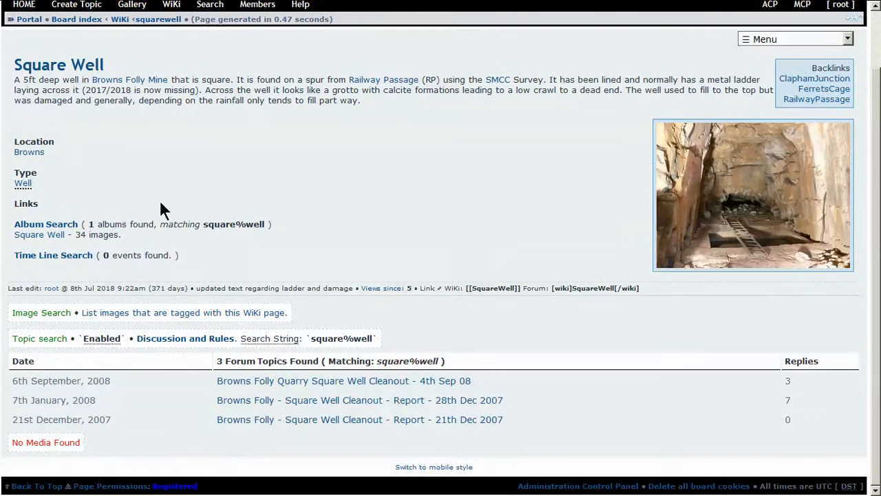
{"action": "mouse_move", "coordinate": [134, 317]}
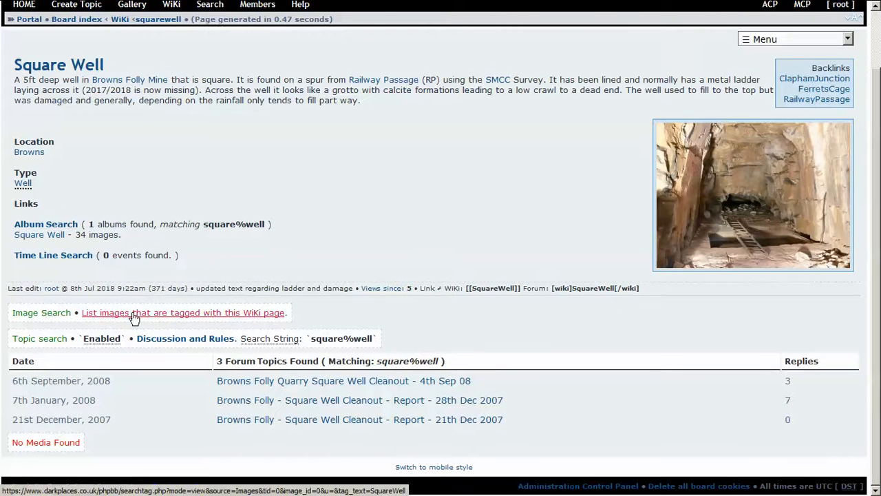
{"action": "mouse_move", "coordinate": [177, 316]}
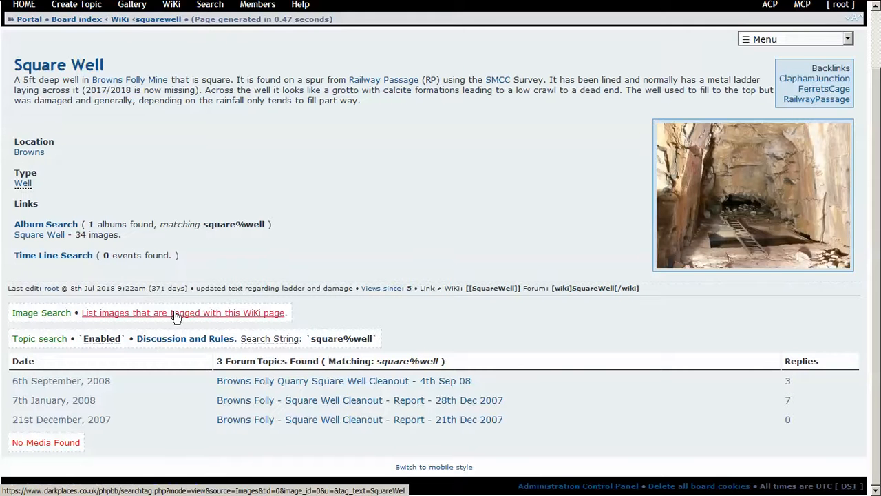
List the images tagged with the Square Well wiki page
{"action": "left_click", "coordinate": [182, 312]}
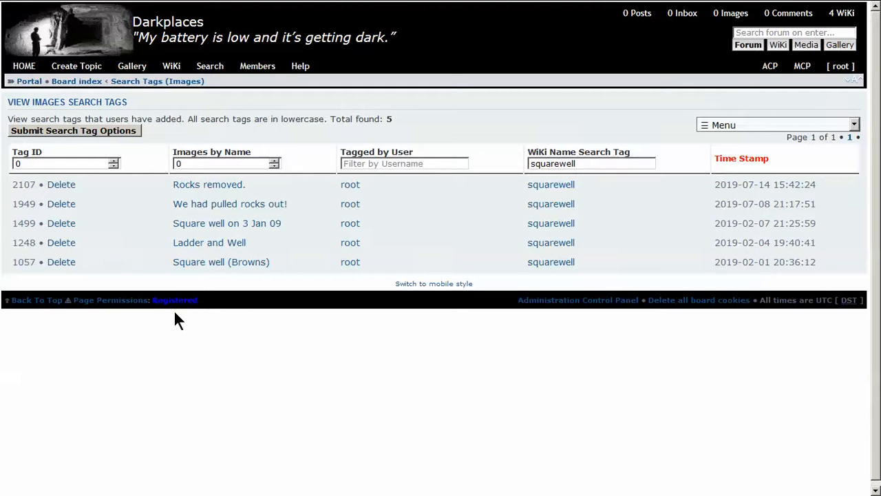
{"action": "mouse_move", "coordinate": [209, 184]}
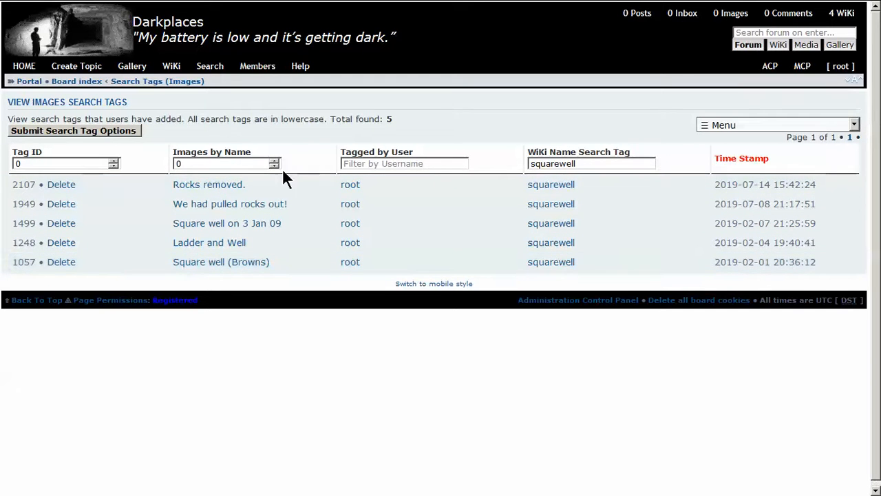
{"action": "mouse_move", "coordinate": [209, 242]}
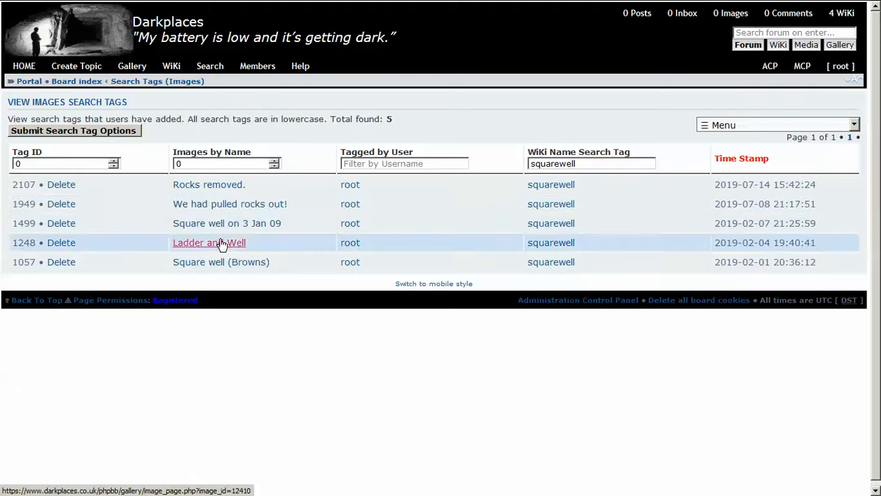
{"action": "mouse_move", "coordinate": [221, 262]}
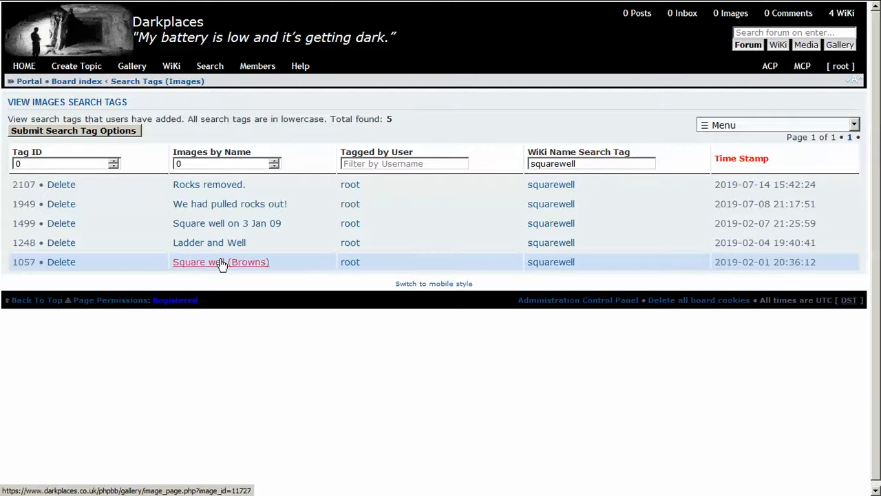
Open the 'Square well (Browns)' image and scroll down its page
{"action": "left_click", "coordinate": [220, 261]}
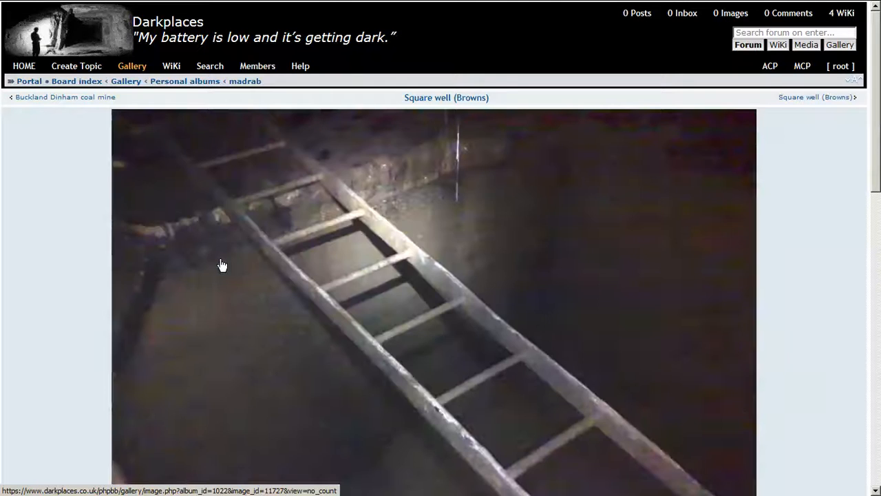
{"action": "scroll", "scroll_direction": "down", "scroll_amount": 3}
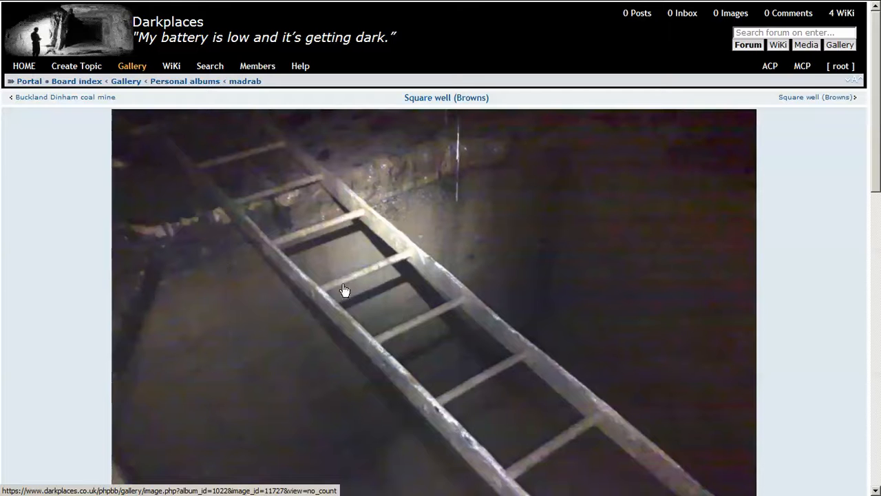
{"action": "mouse_move", "coordinate": [355, 305]}
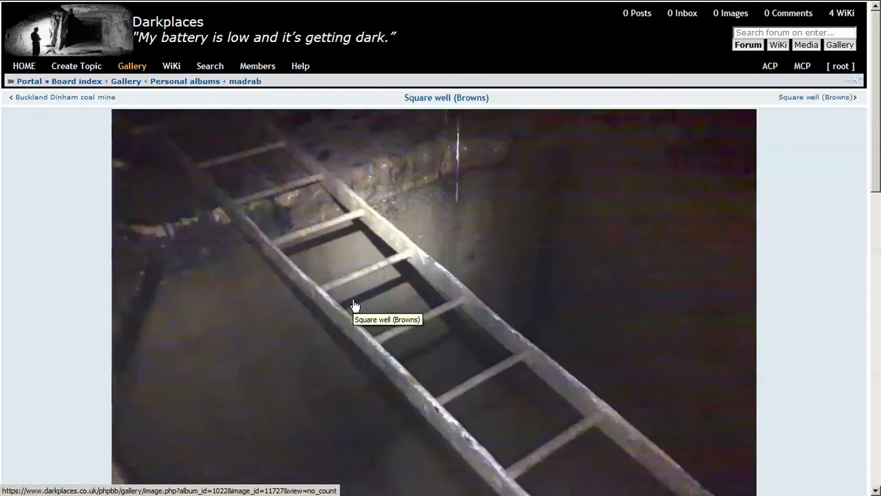